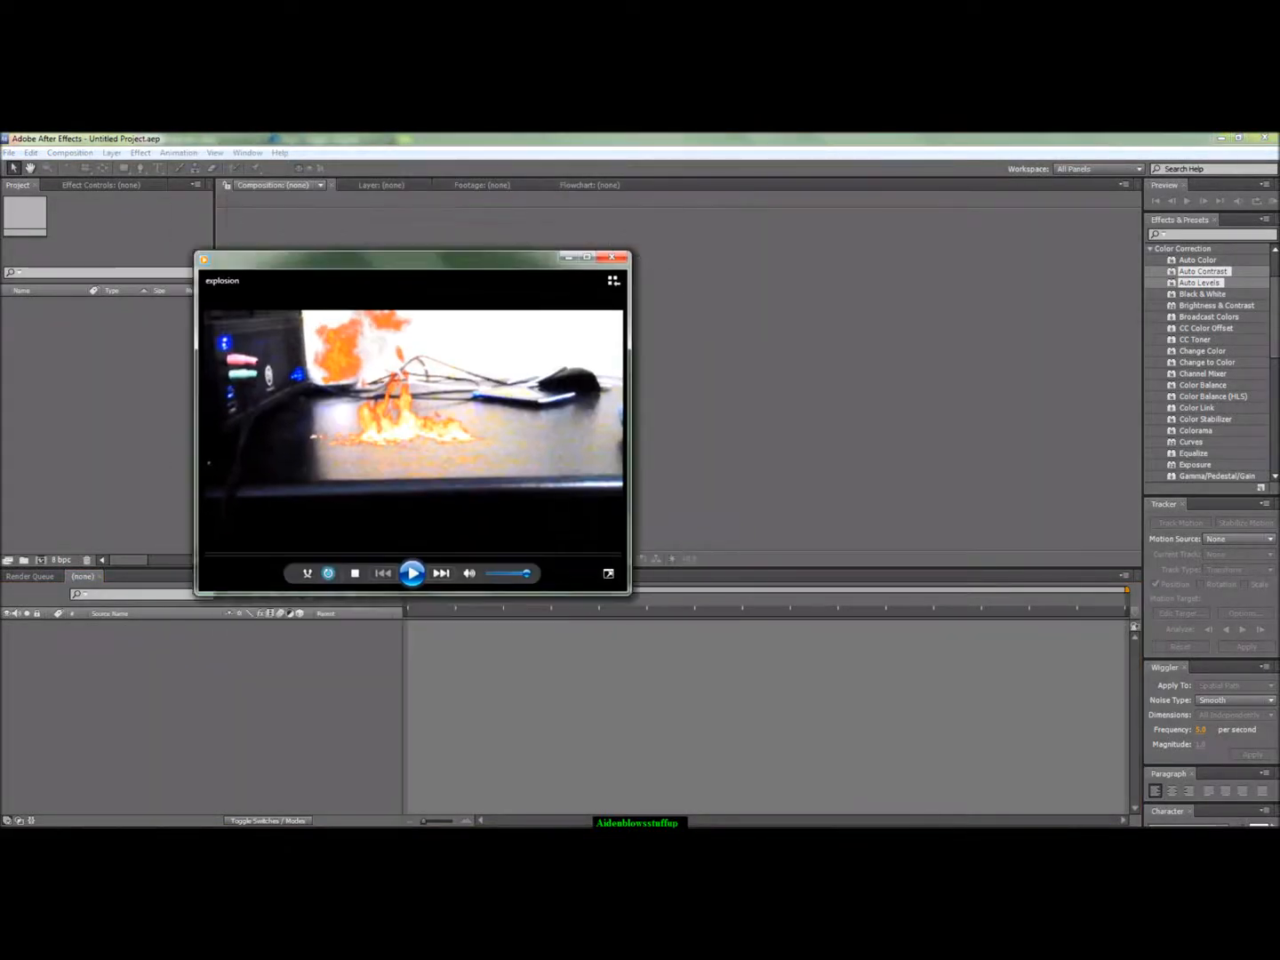
Play, pause and resume the finished explosion video, then close Windows Media Player.
left_click(412, 573)
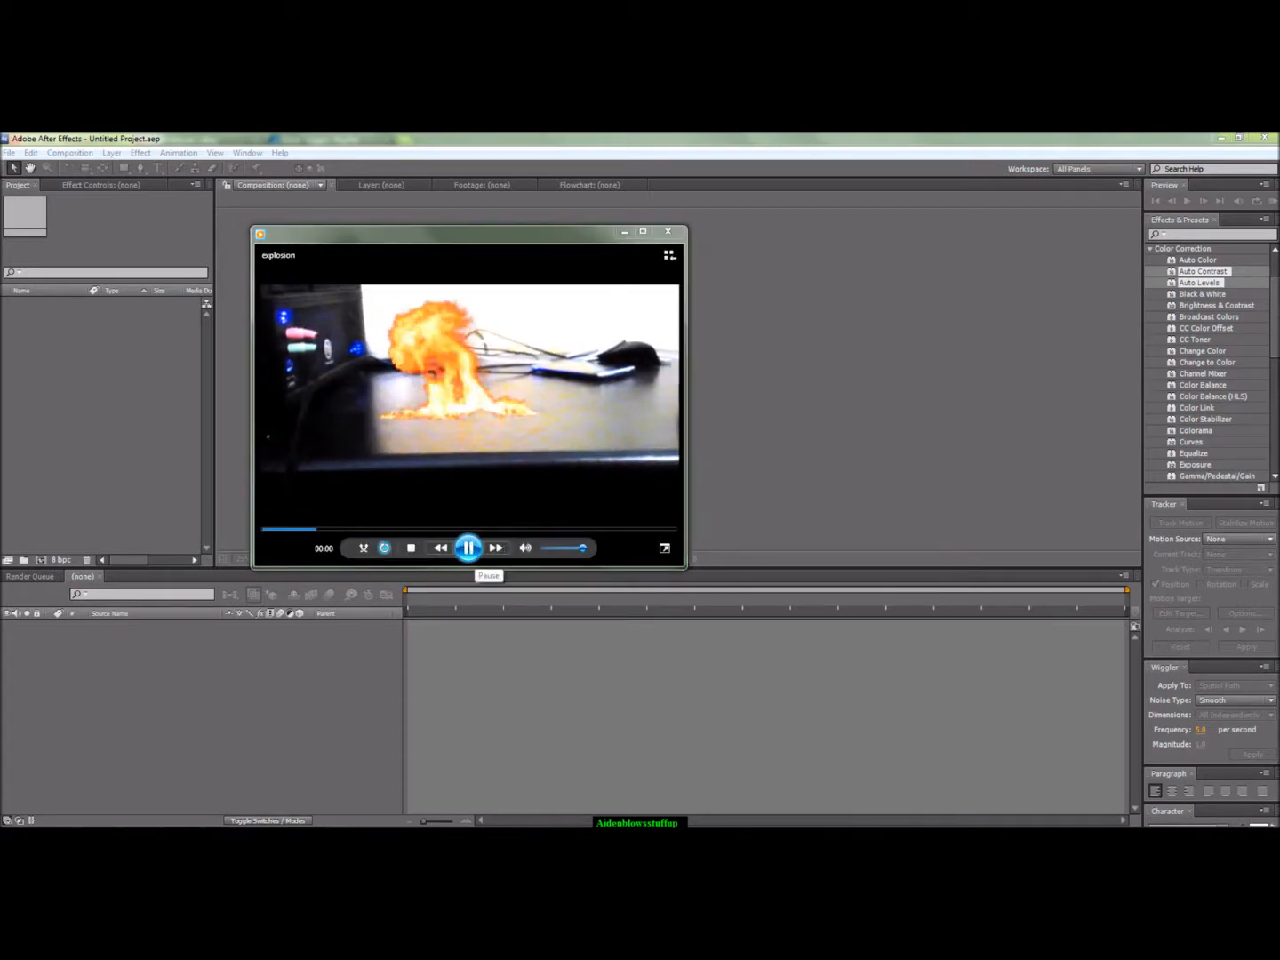
left_click(469, 548)
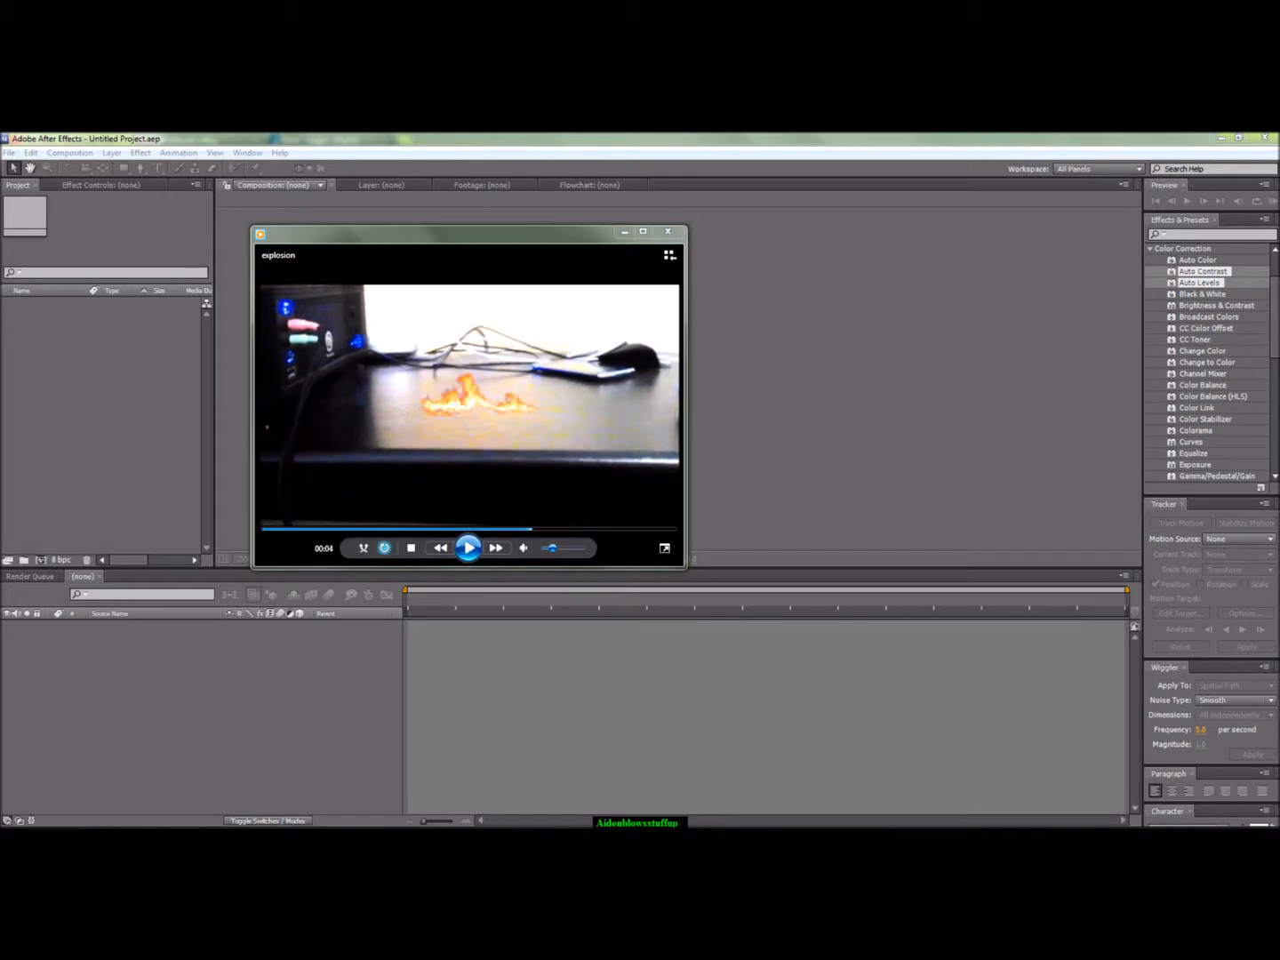
left_click(469, 547)
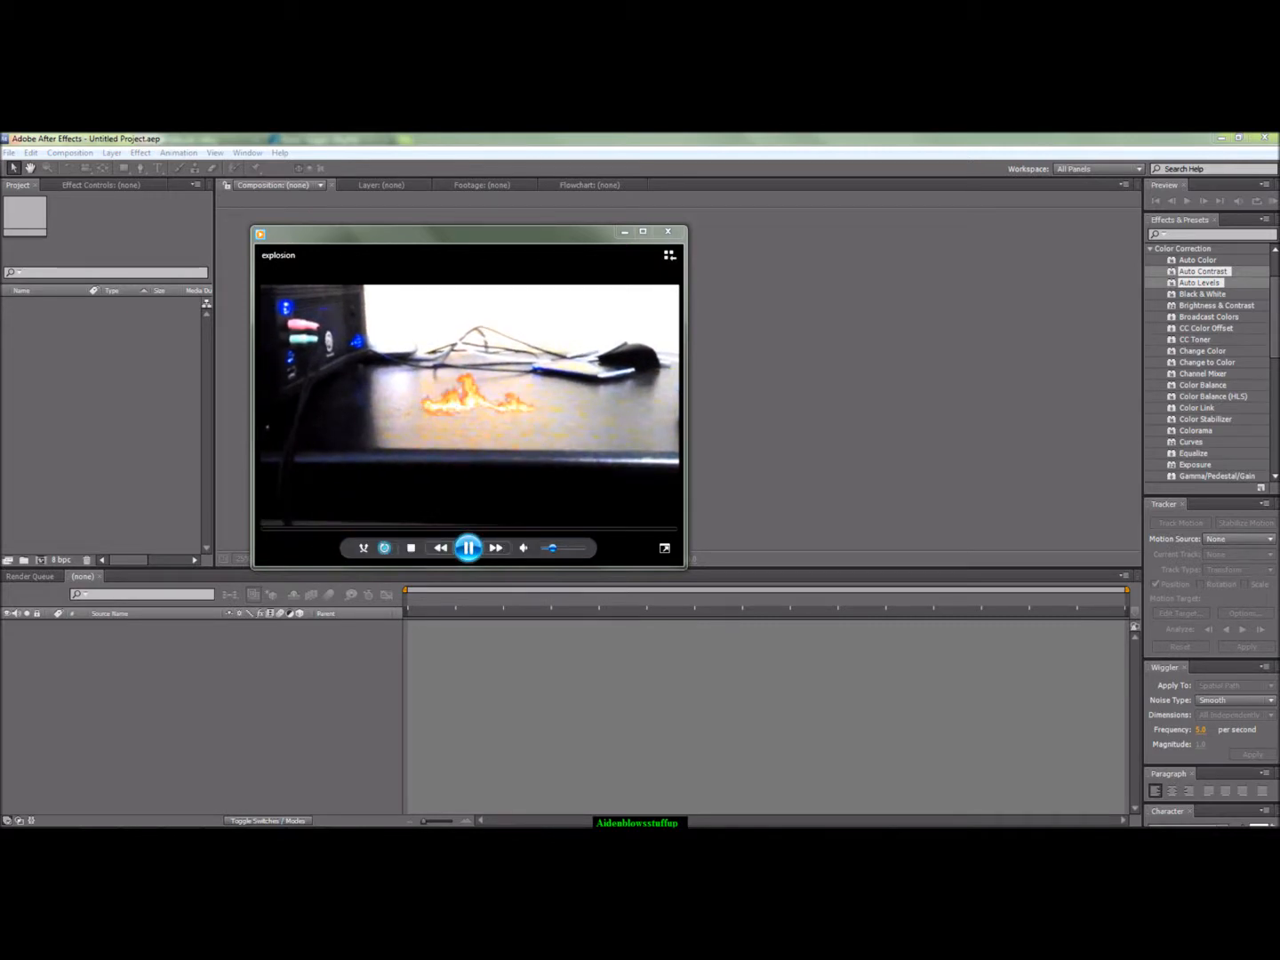
left_click(667, 232)
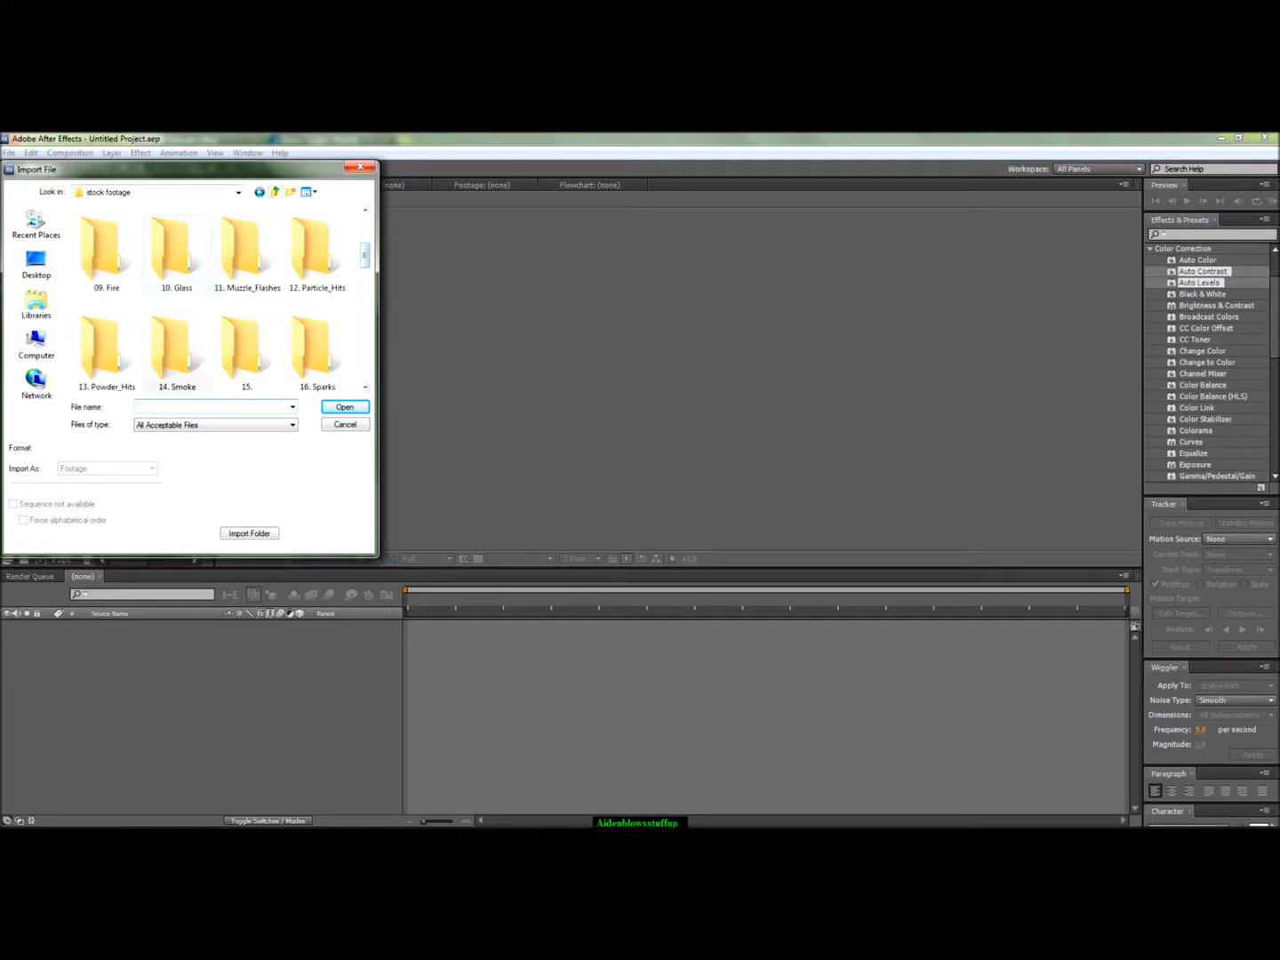
Cancel the import dialog and import Dark_Smoke, Explosion_06 and IMGA0053.MP4 from recent footage.
left_click(344, 425)
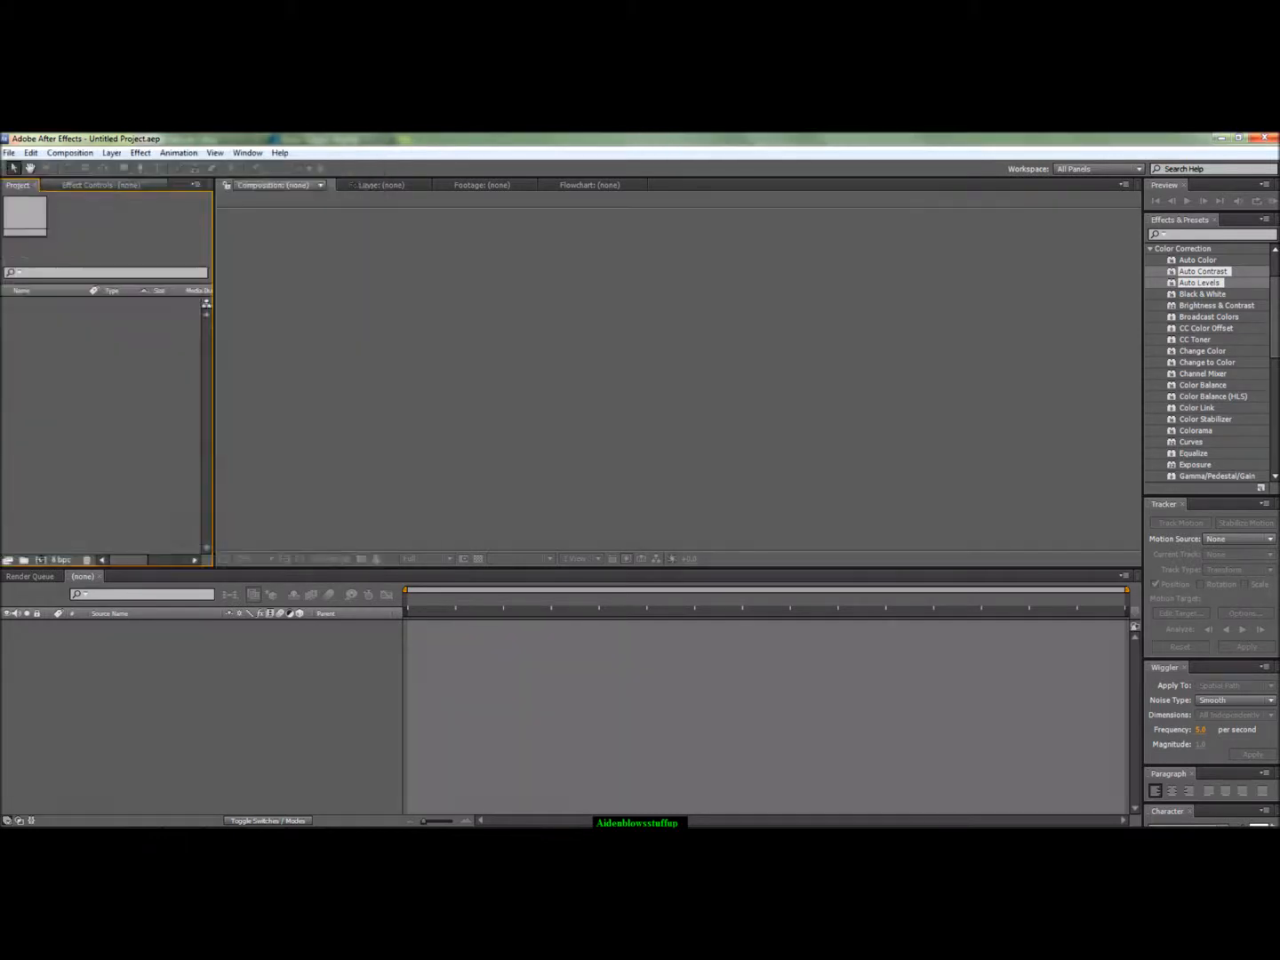
left_click(9, 153)
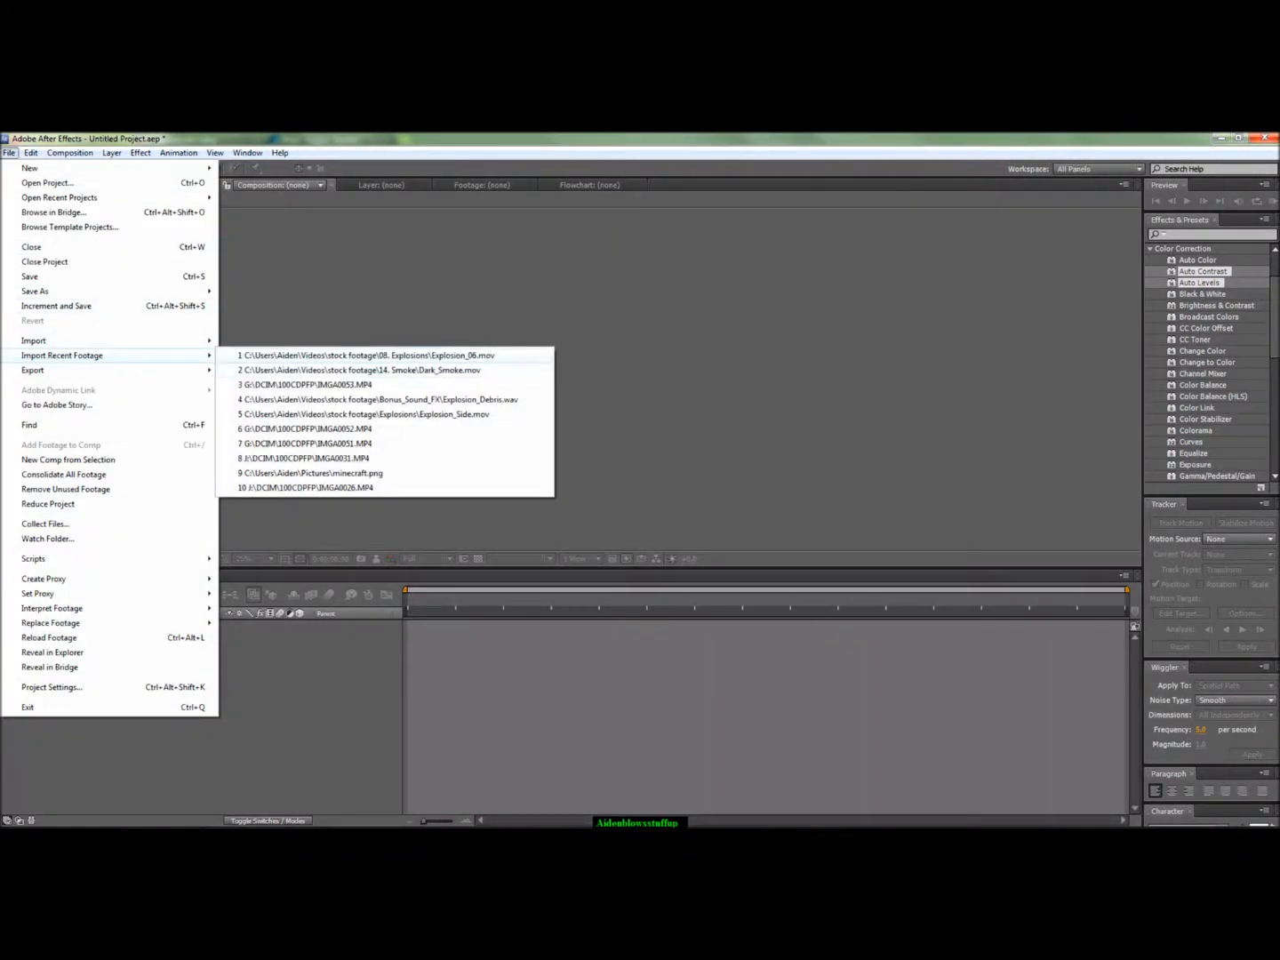
mouse_move(361, 370)
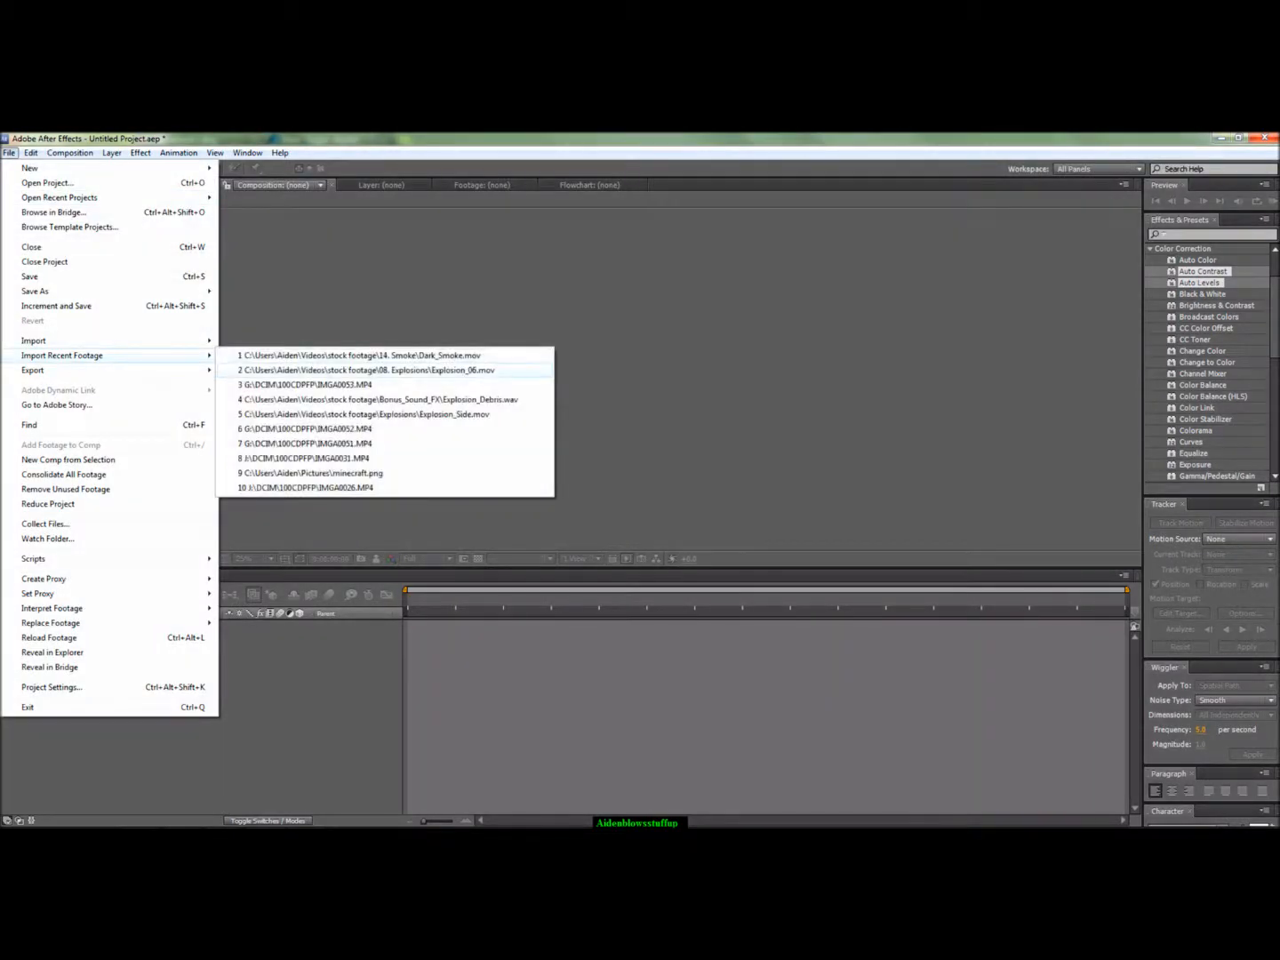
left_click(306, 384)
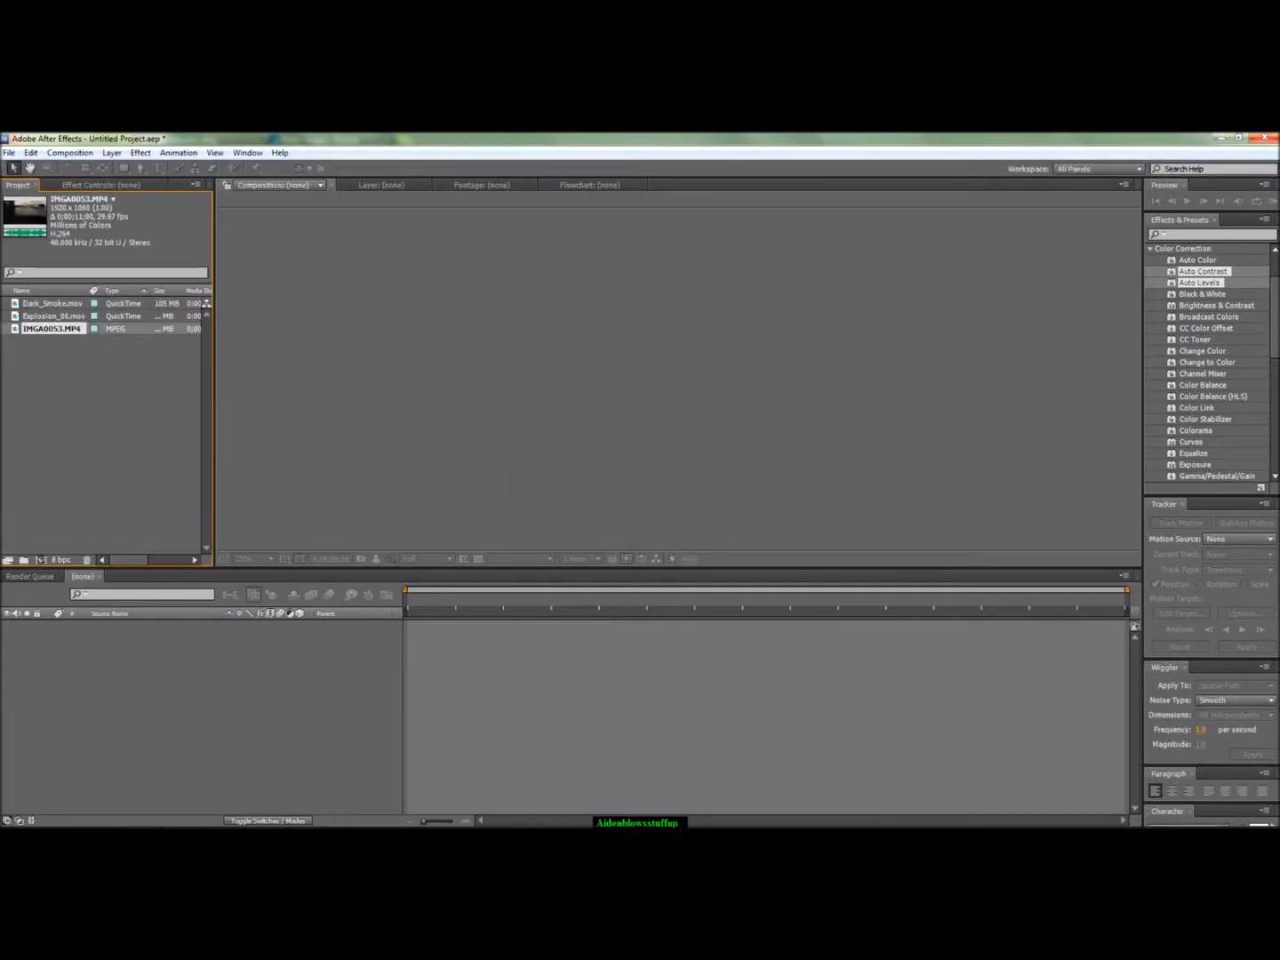
Create the IMGA0053 composition from the desk clip, scrub to one second, and start Track Motion.
double_click(53, 328)
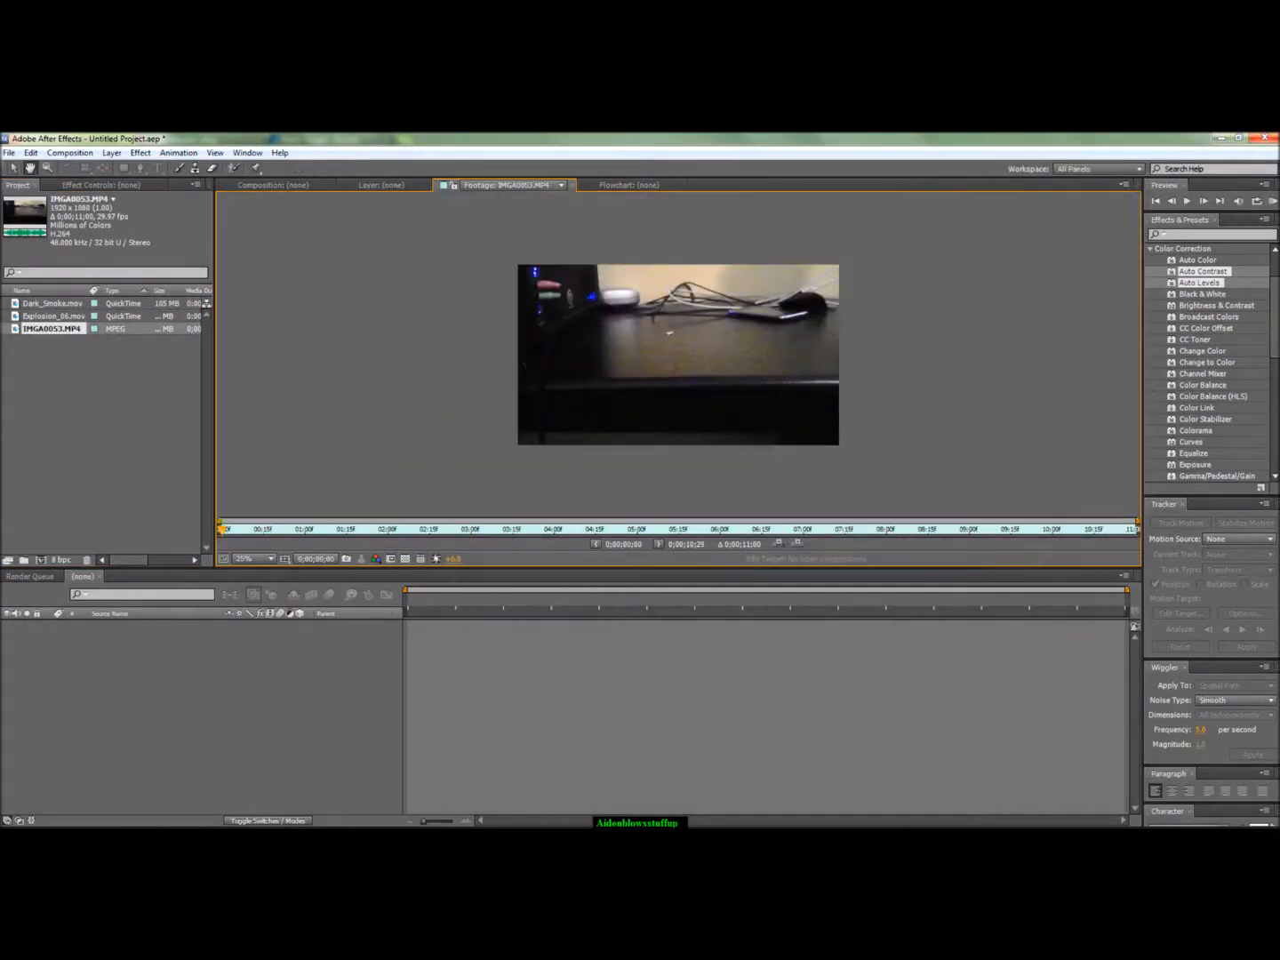
left_click(272, 185)
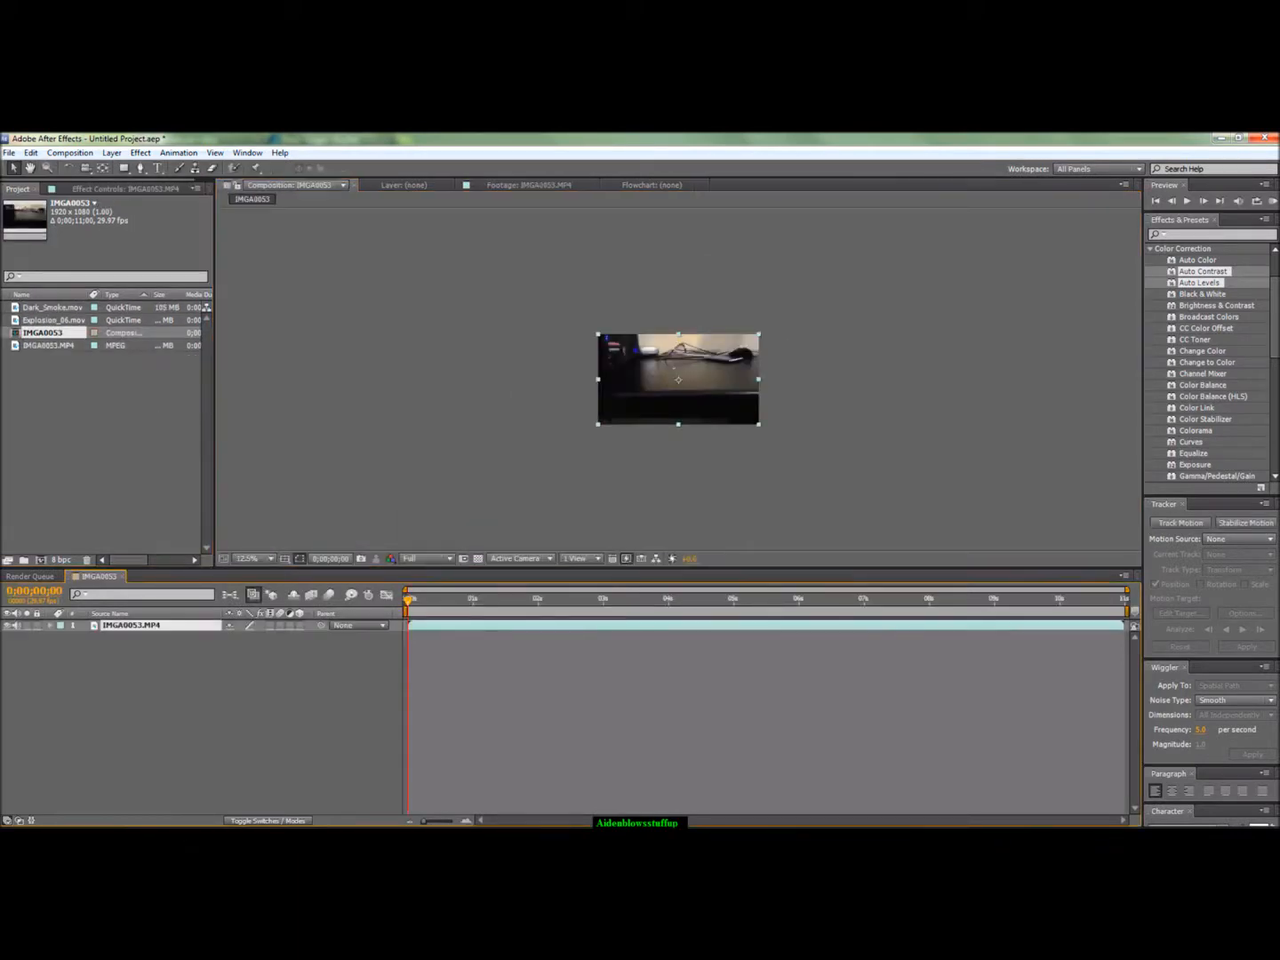
left_click(474, 599)
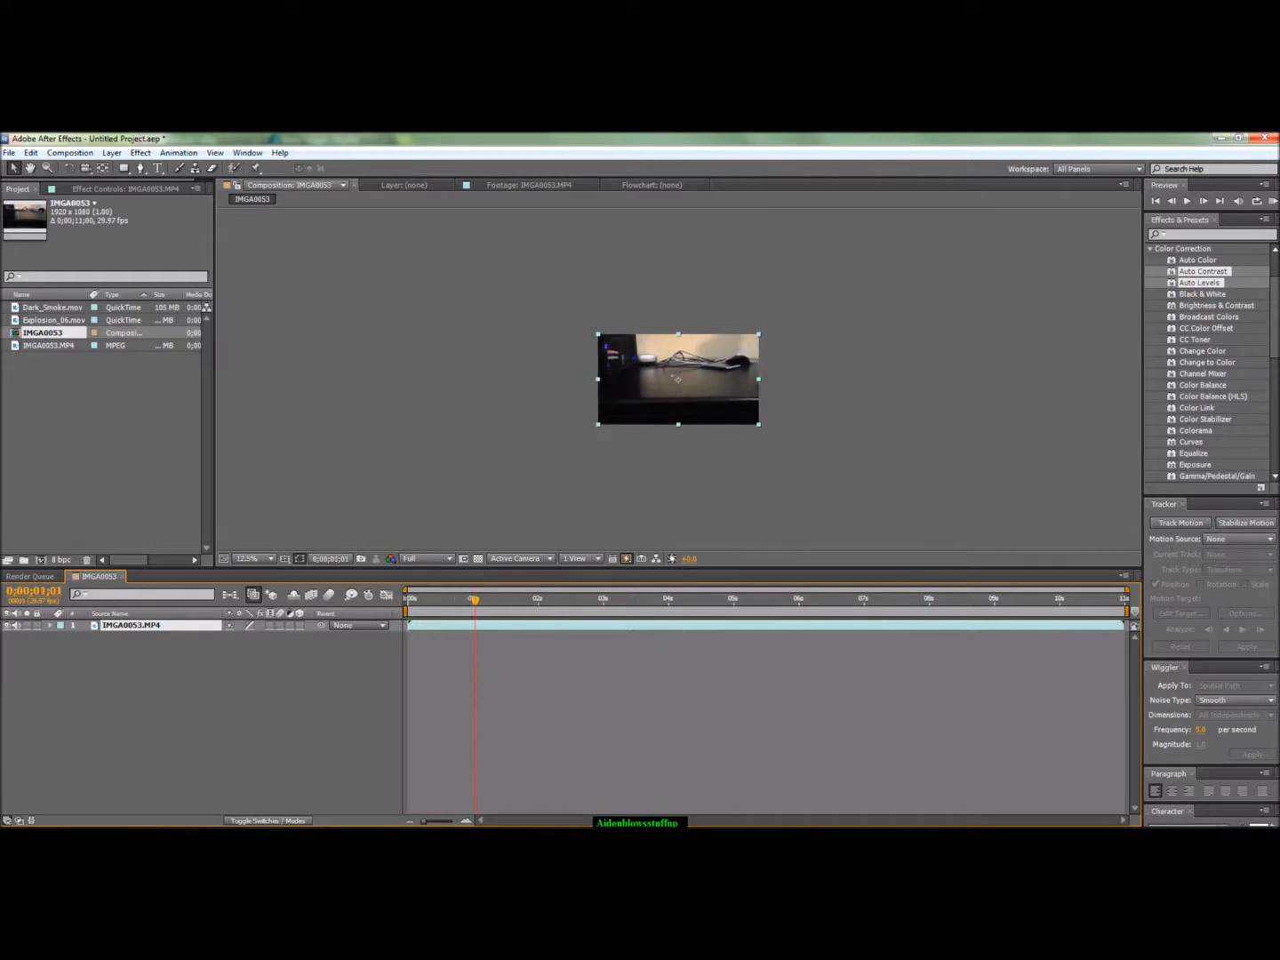
left_click(247, 558)
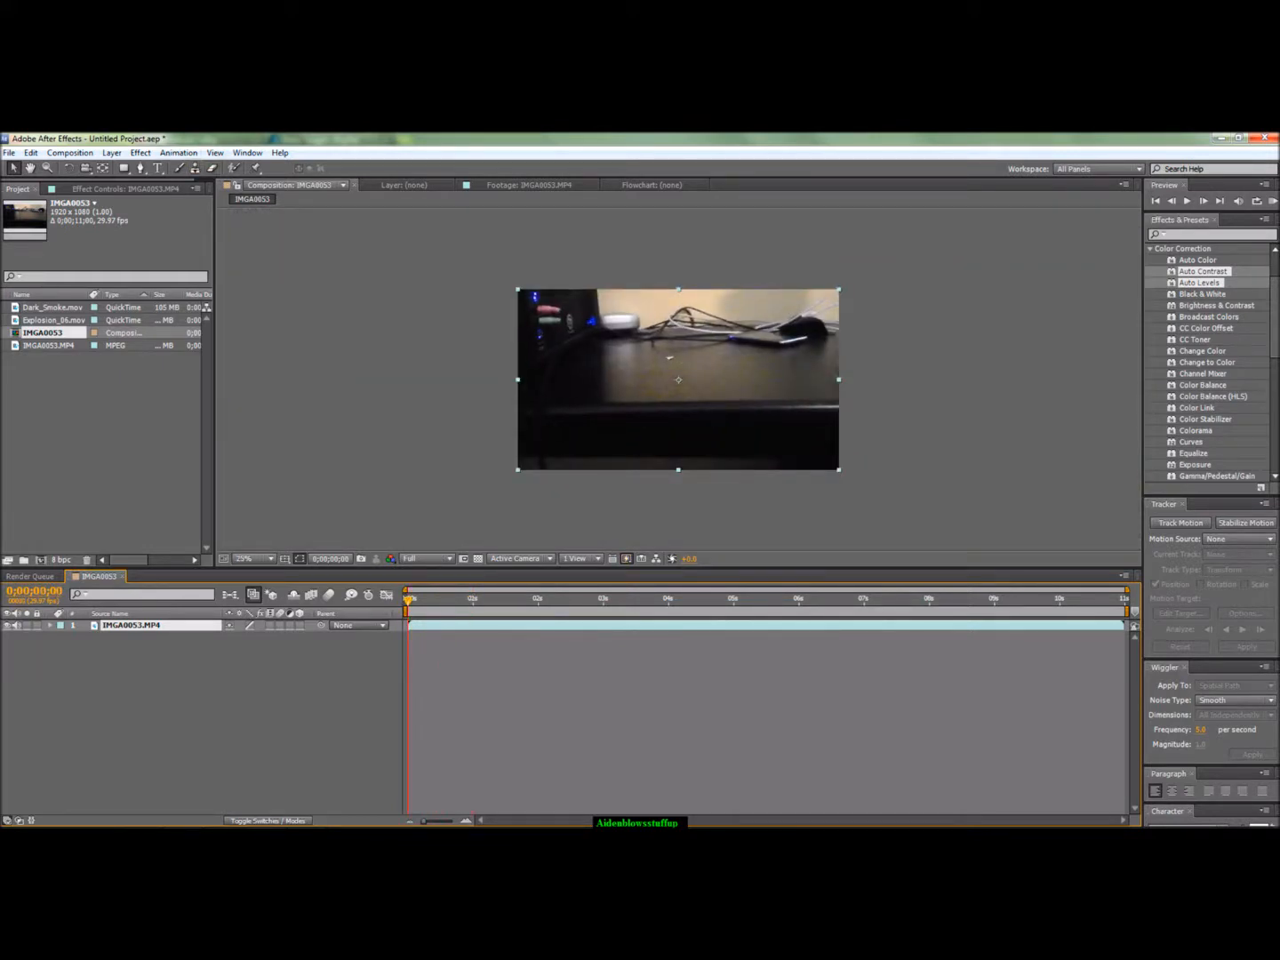
left_click(247, 152)
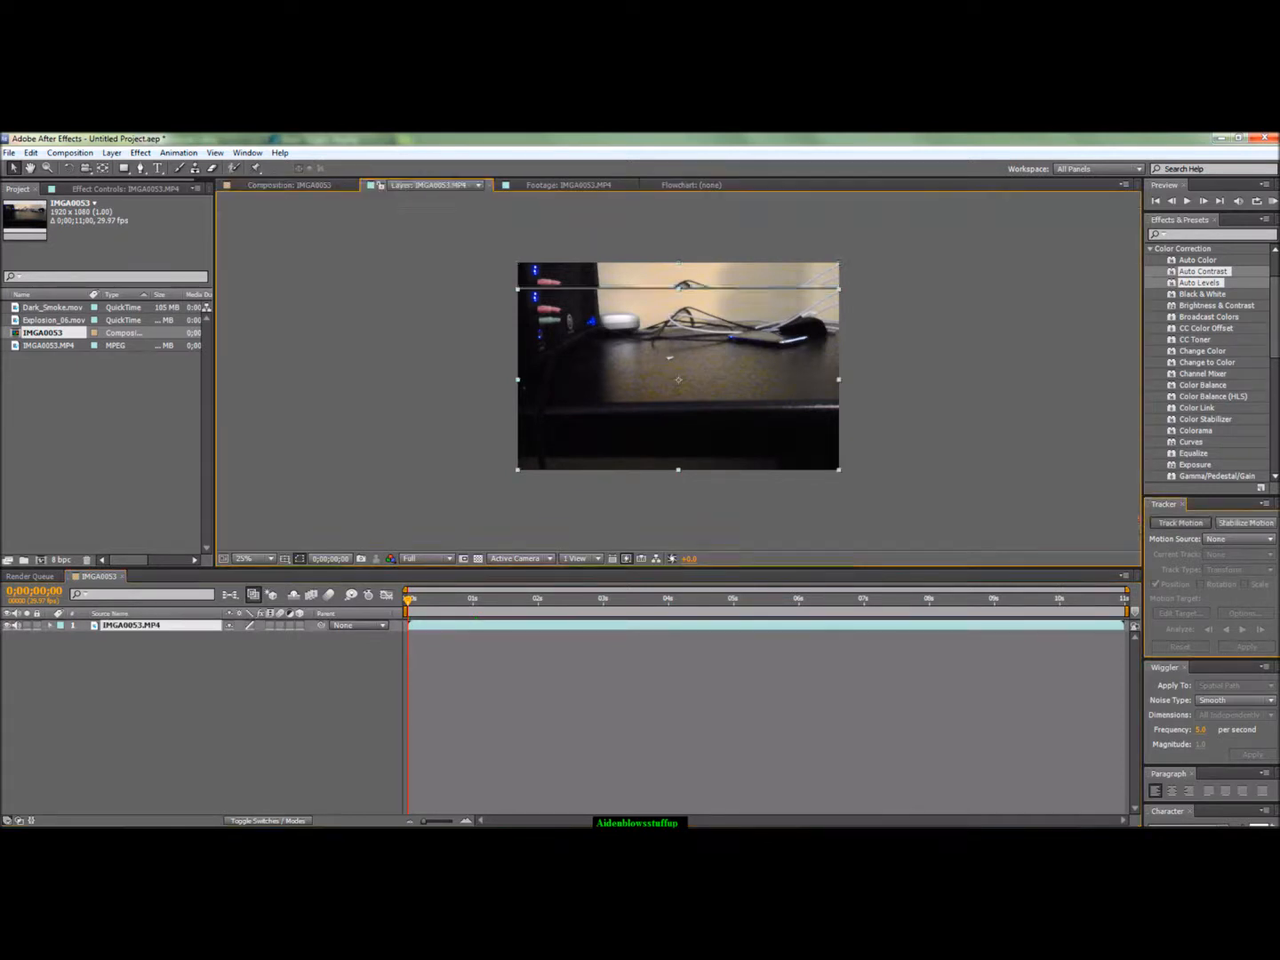
Place Track Point 1 on the desk, analyze forward to the clip's end, and return to the composition.
left_click(1181, 522)
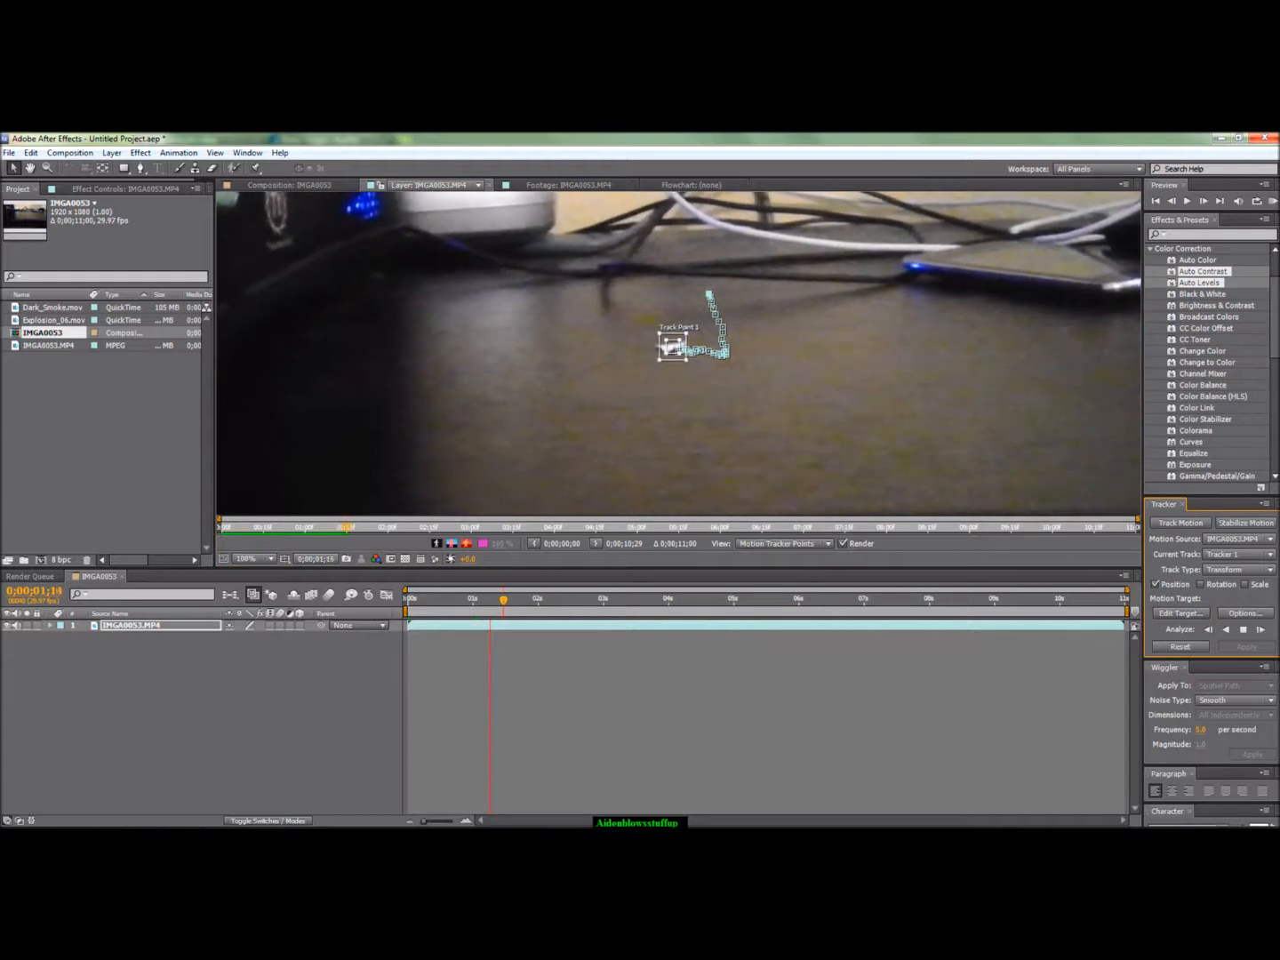
left_click(1262, 630)
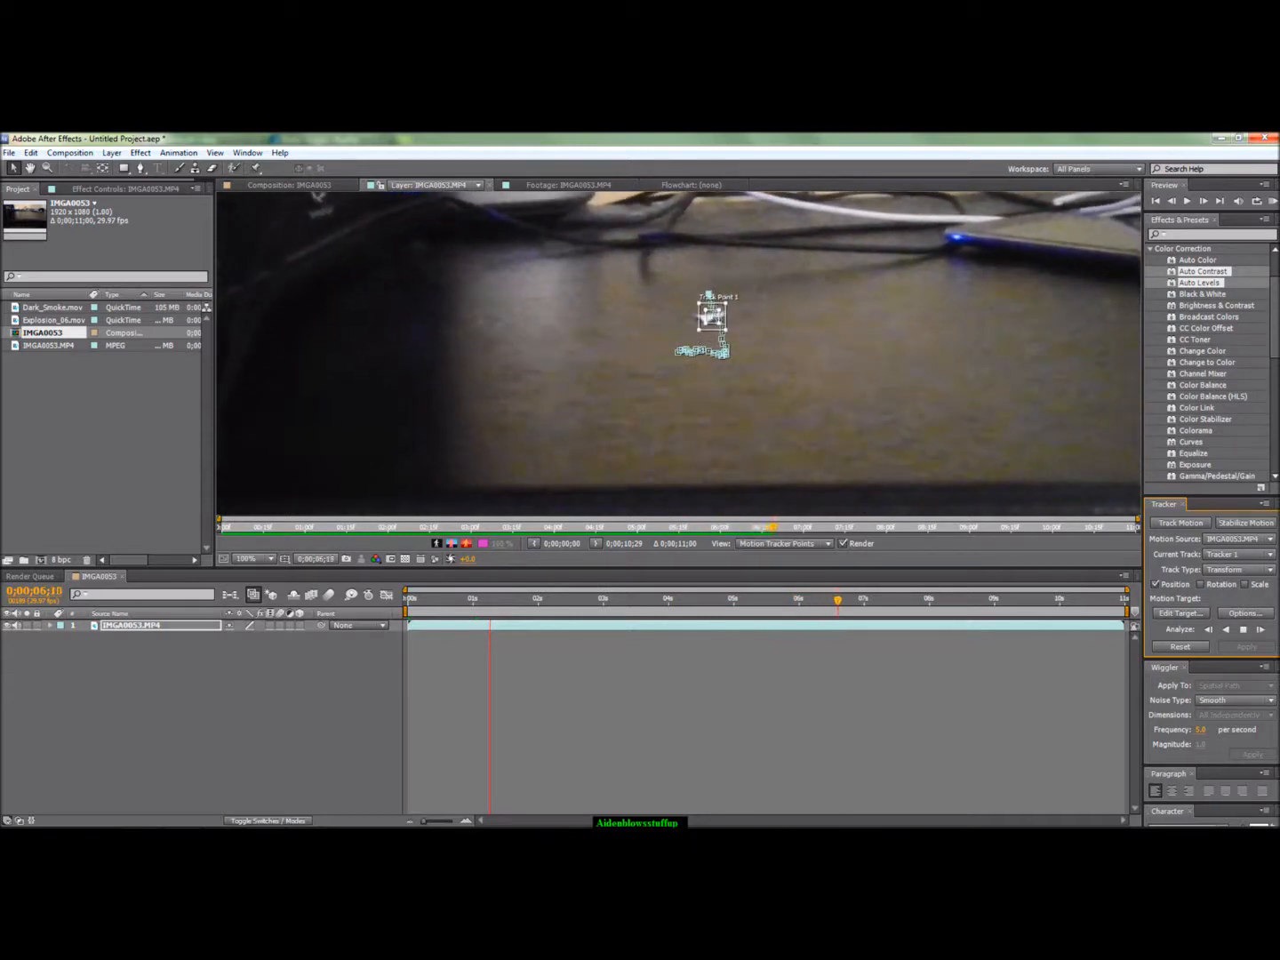
left_click(1261, 629)
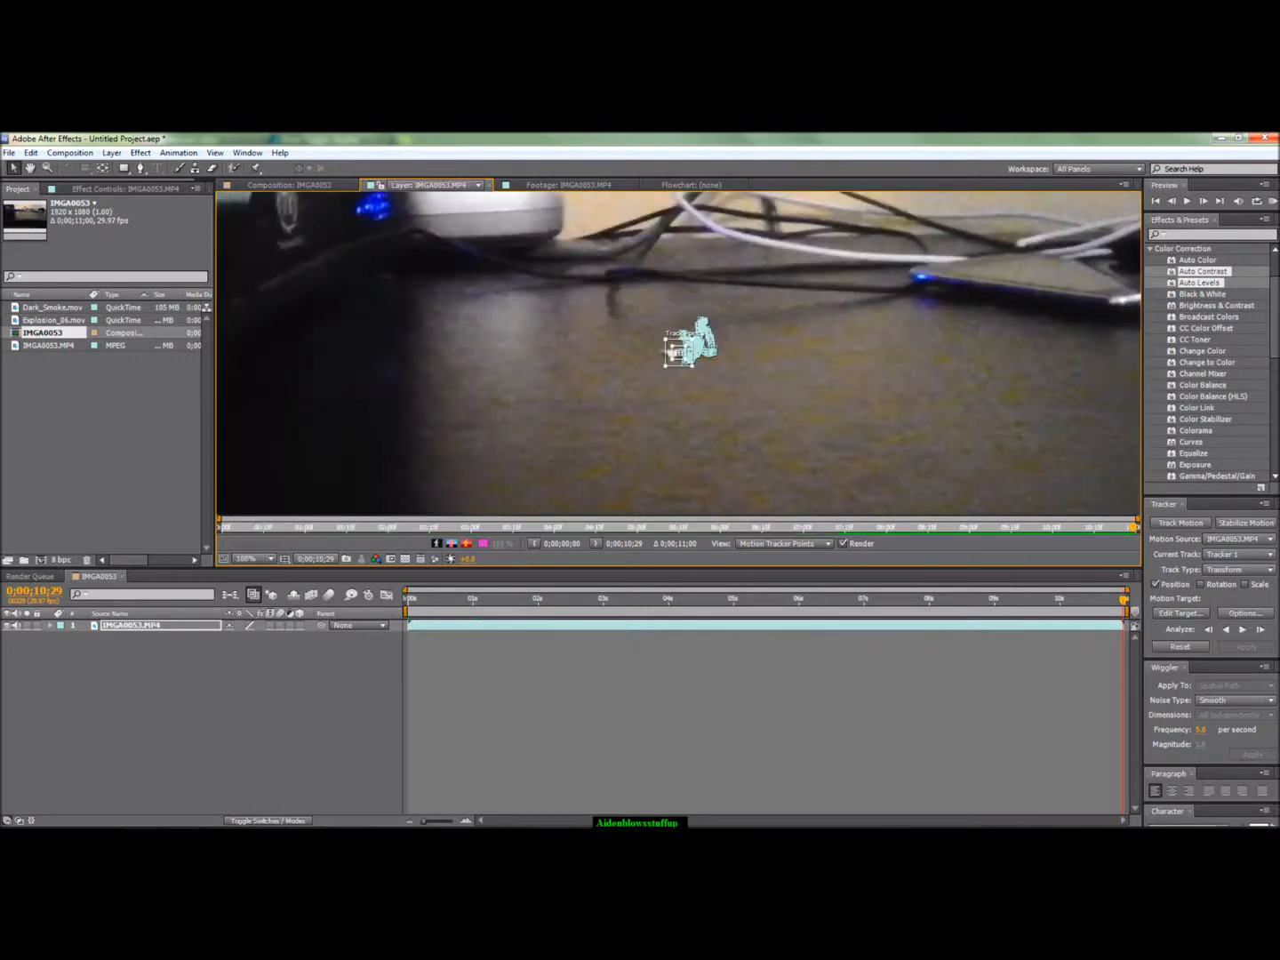
left_click(54, 320)
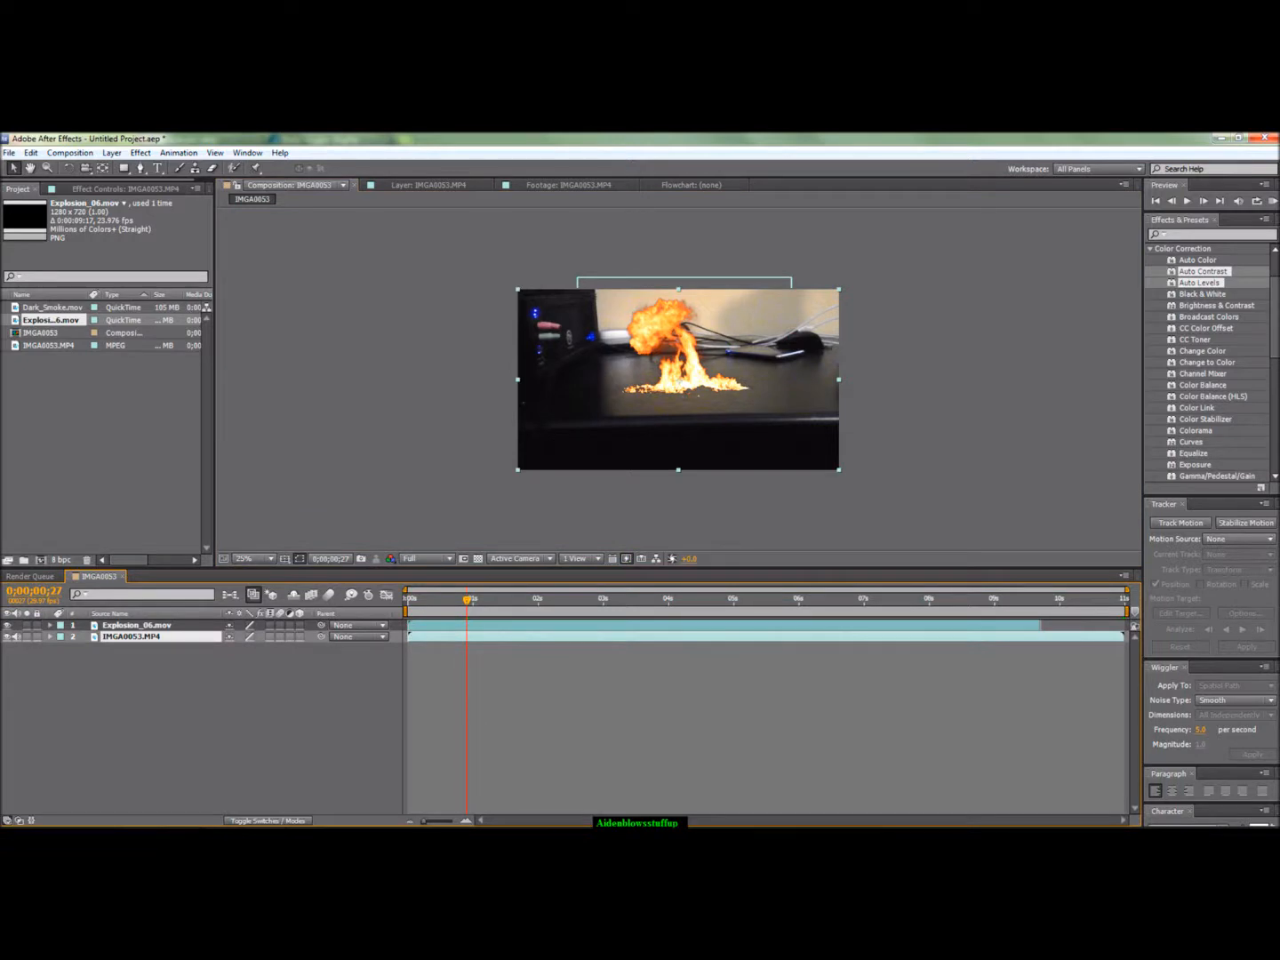
Position the scaled-down Explosion_06 over the desk spot at the start and pick it as motion target.
left_click(408, 597)
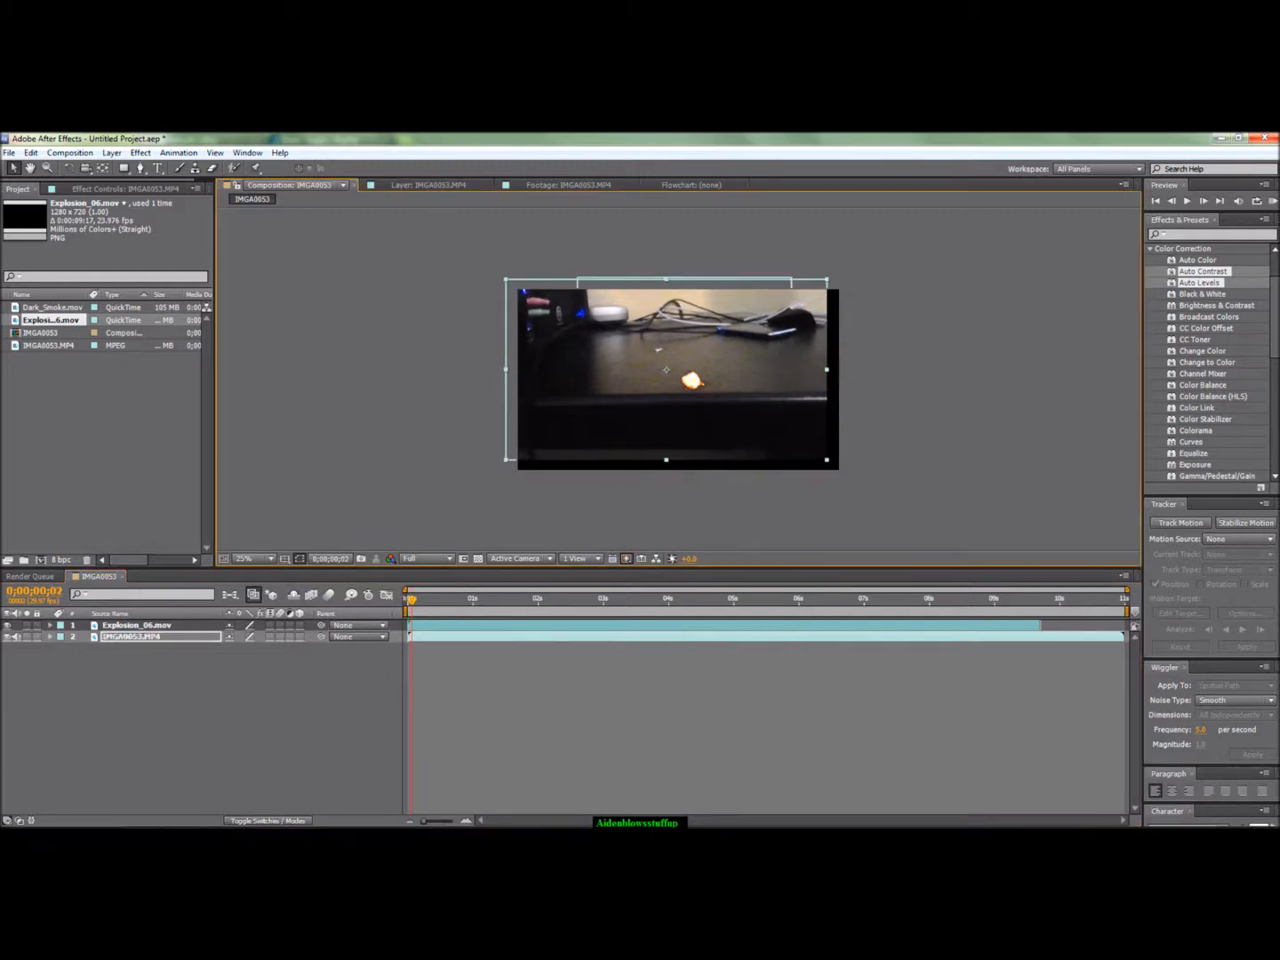
left_click(136, 625)
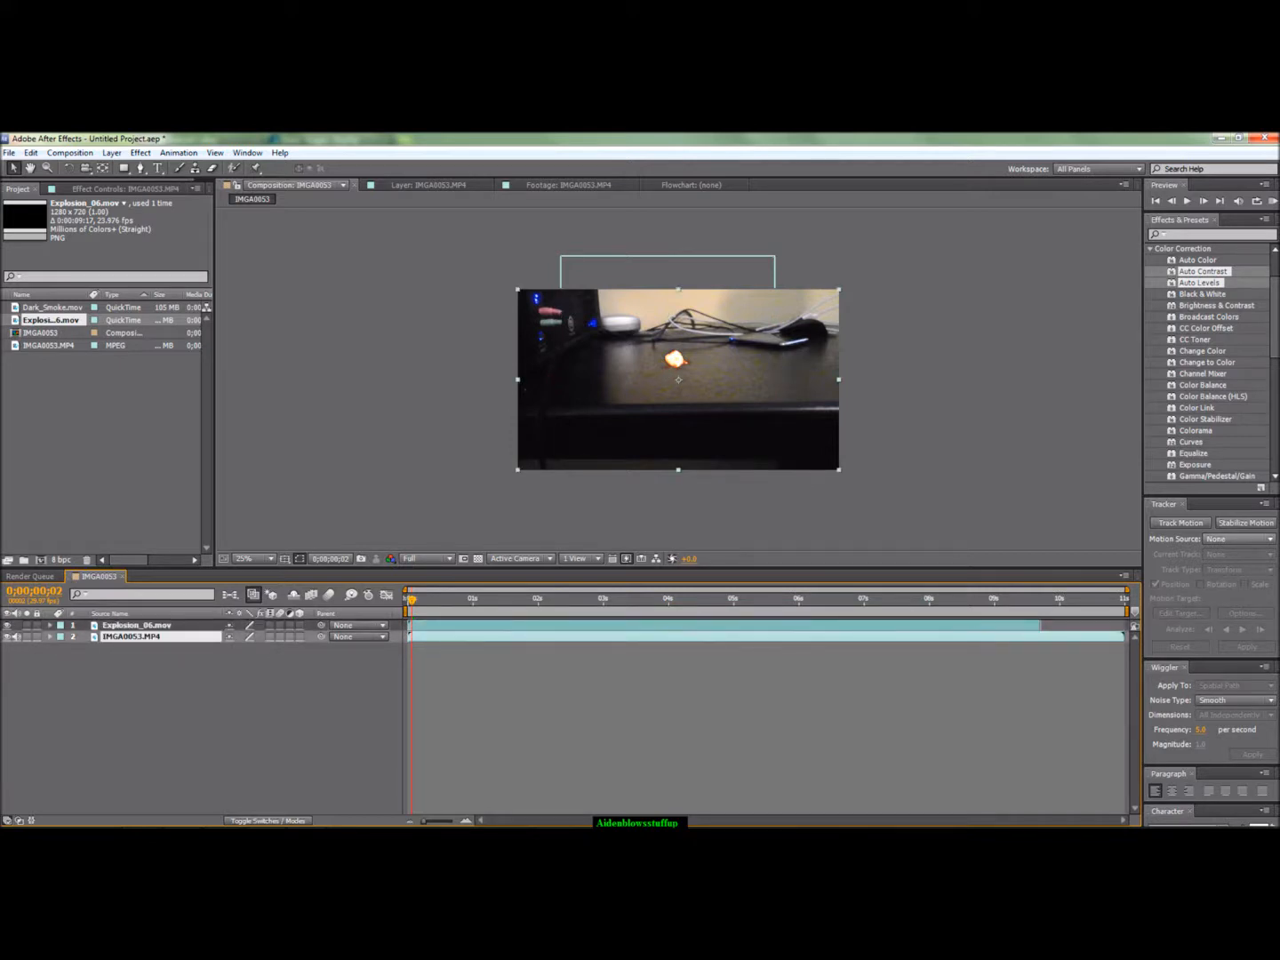
left_click(1236, 539)
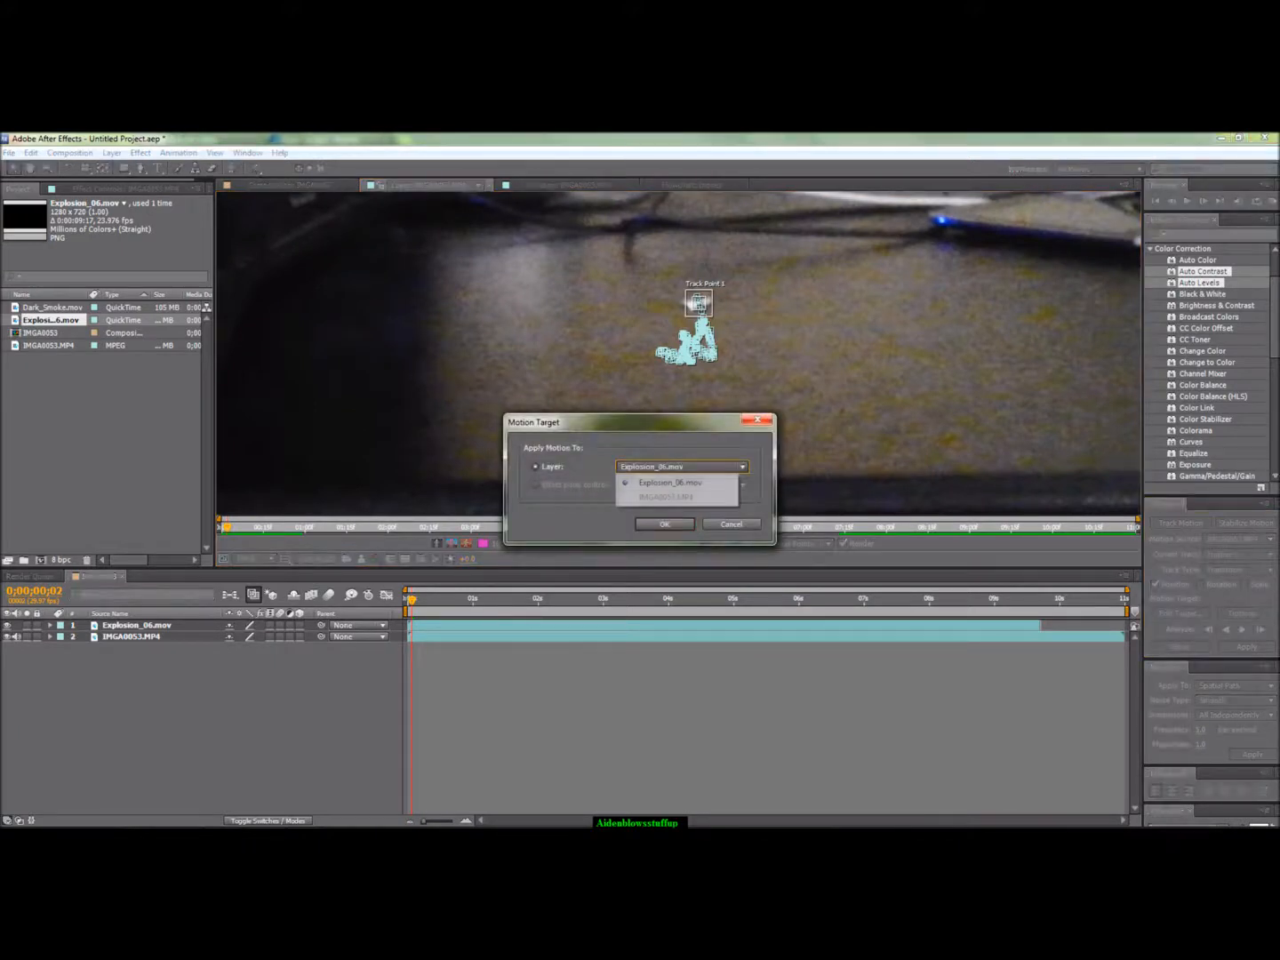
Set Explosion_06.mov as the motion target, confirm with OK, and apply the track.
left_click(669, 482)
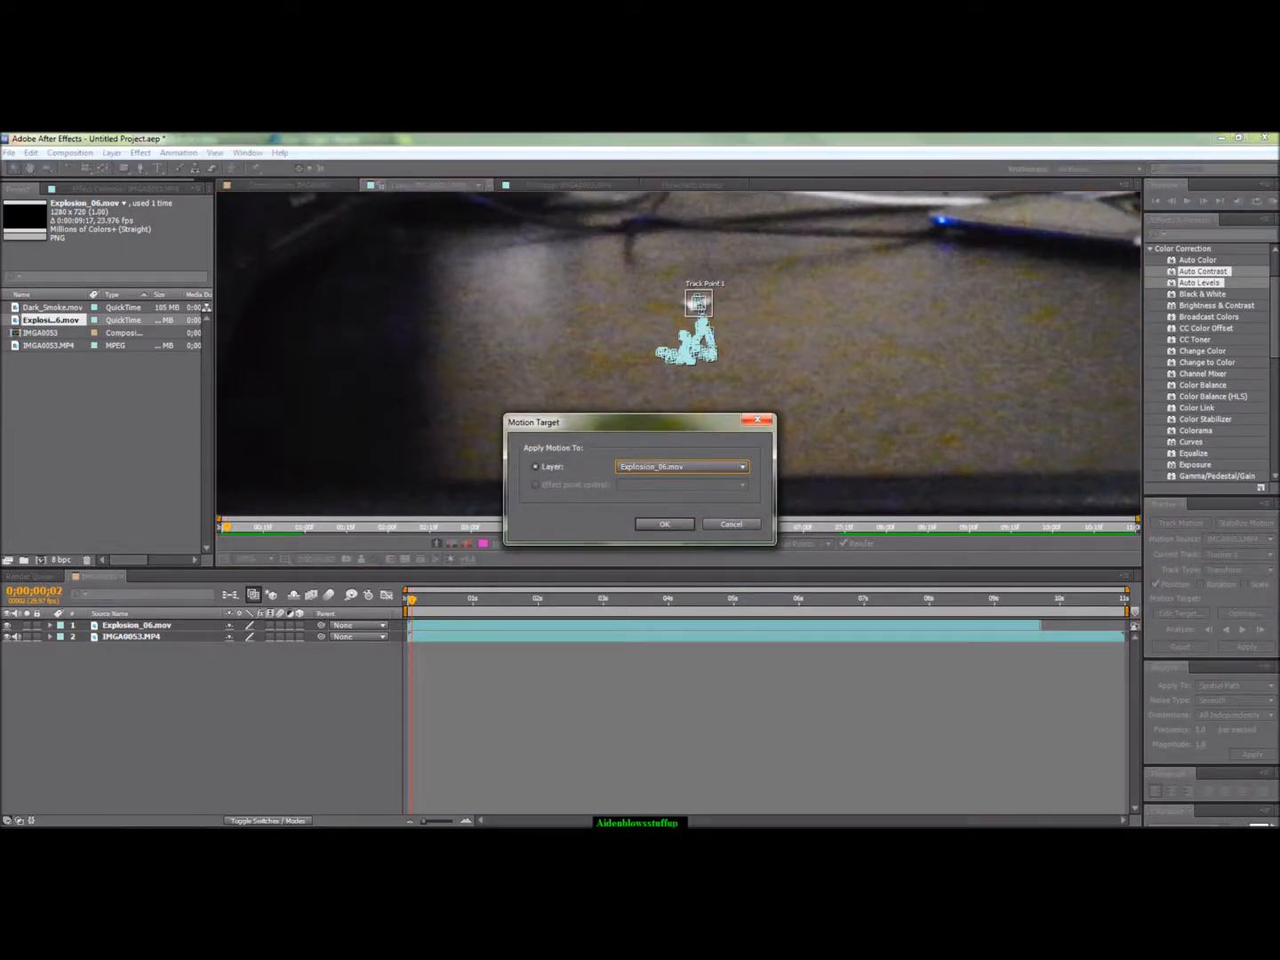
left_click(665, 524)
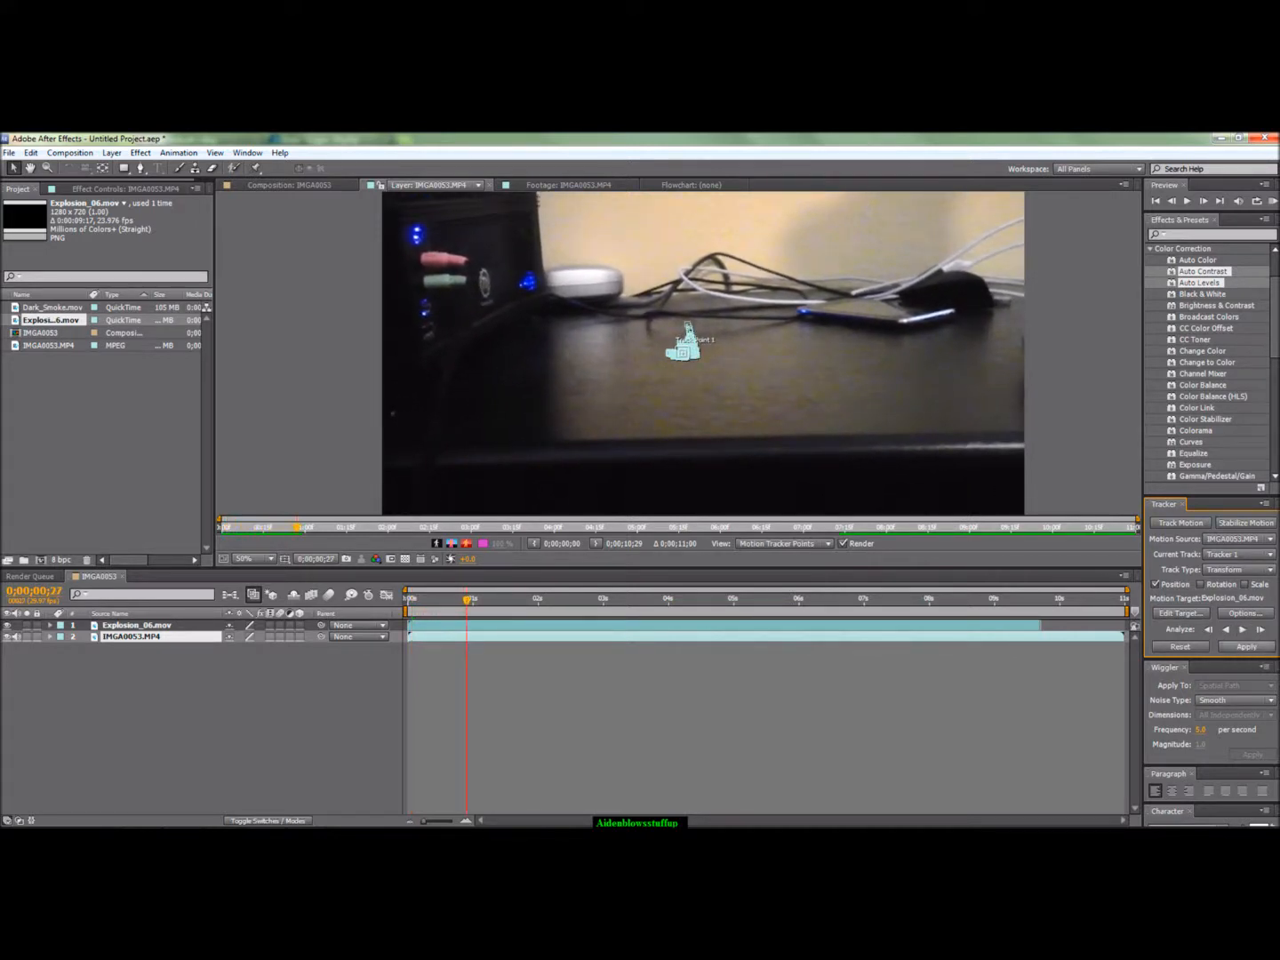
left_click(276, 184)
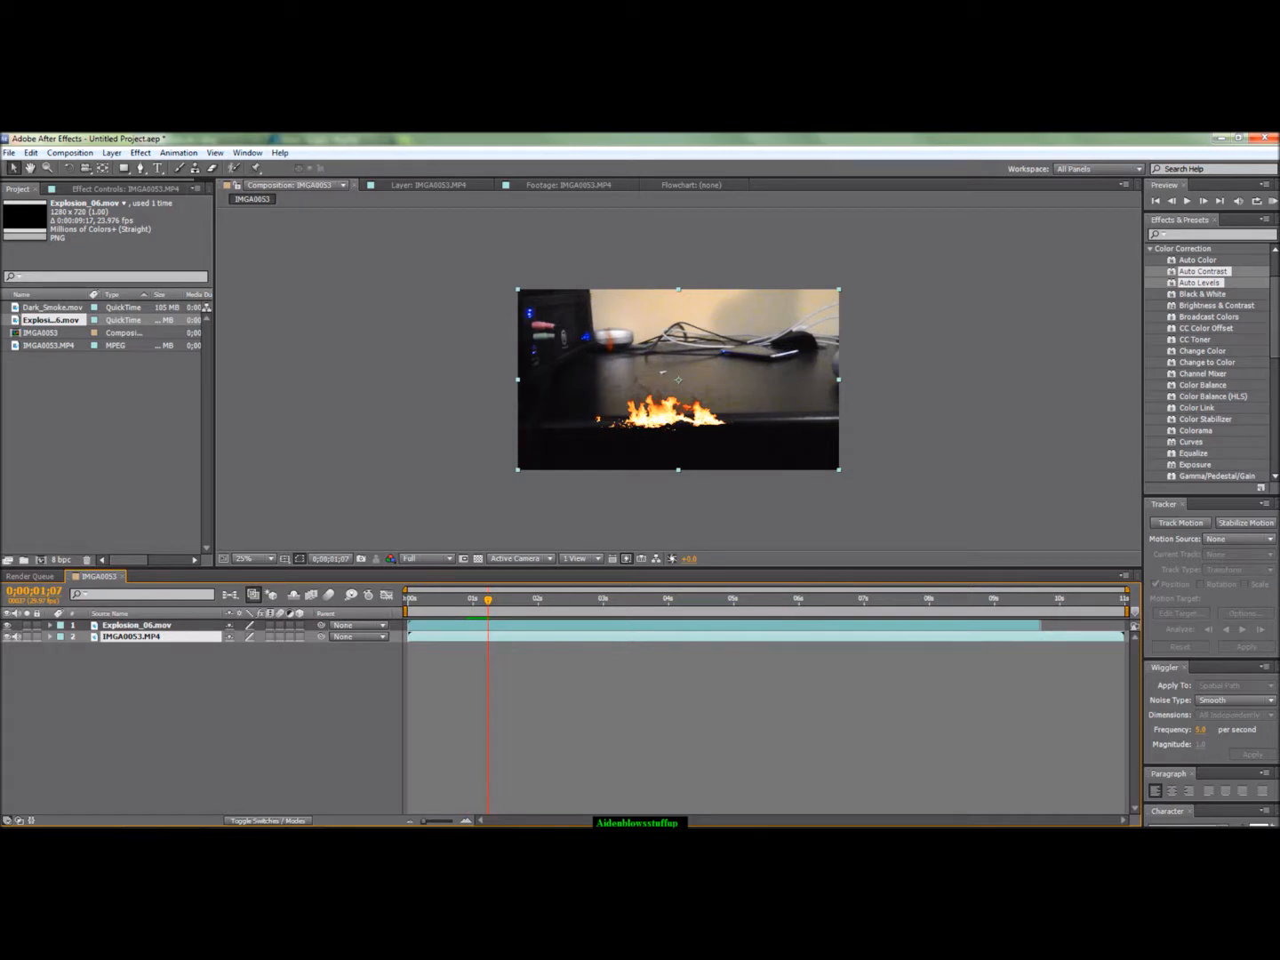
Adjust Explosion_06's Position onto the desk top, then add Dark_Smoke.mov below it in the timeline.
left_click(136, 625)
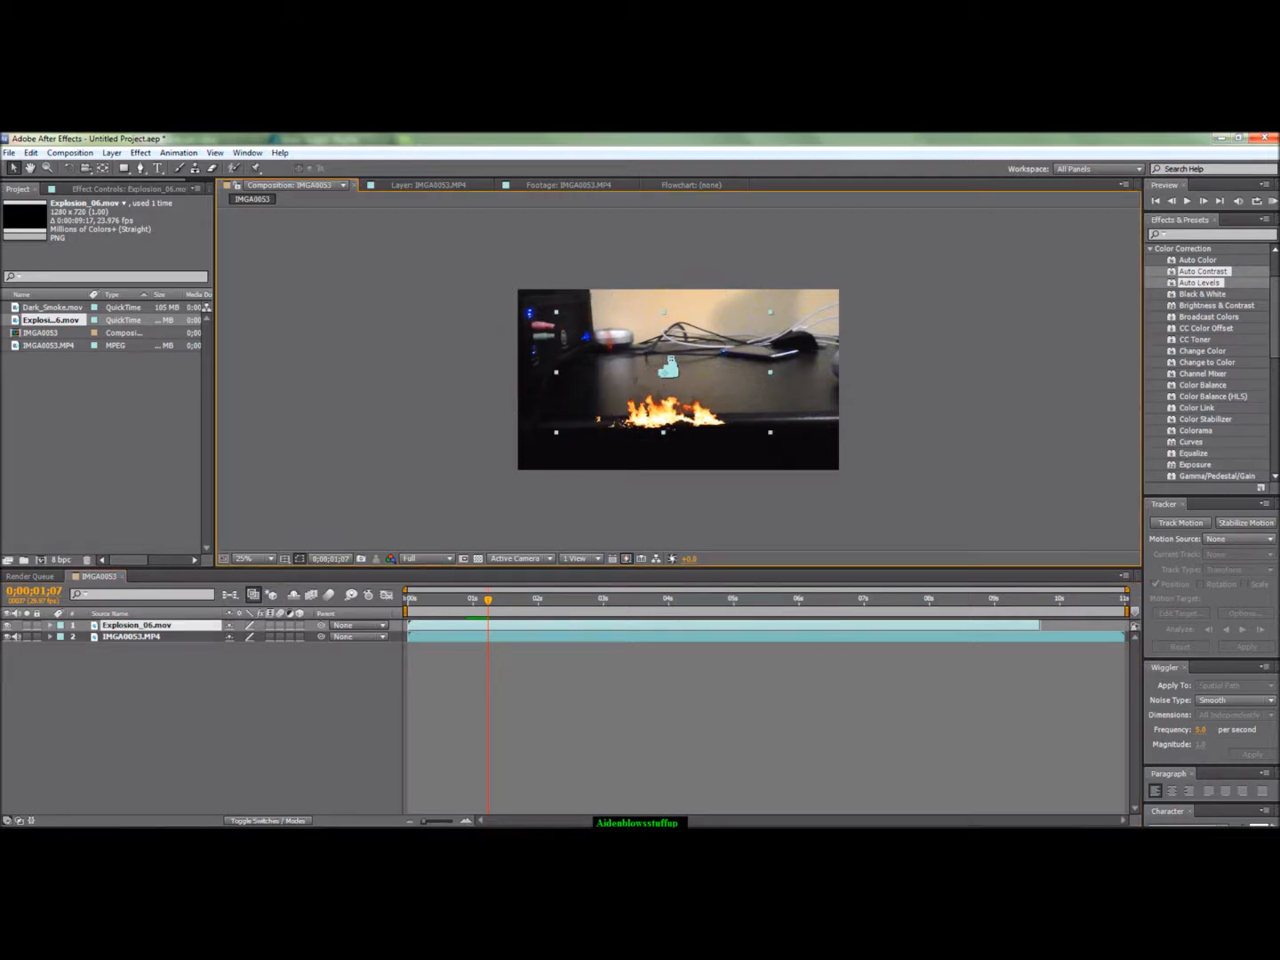
left_click(51, 625)
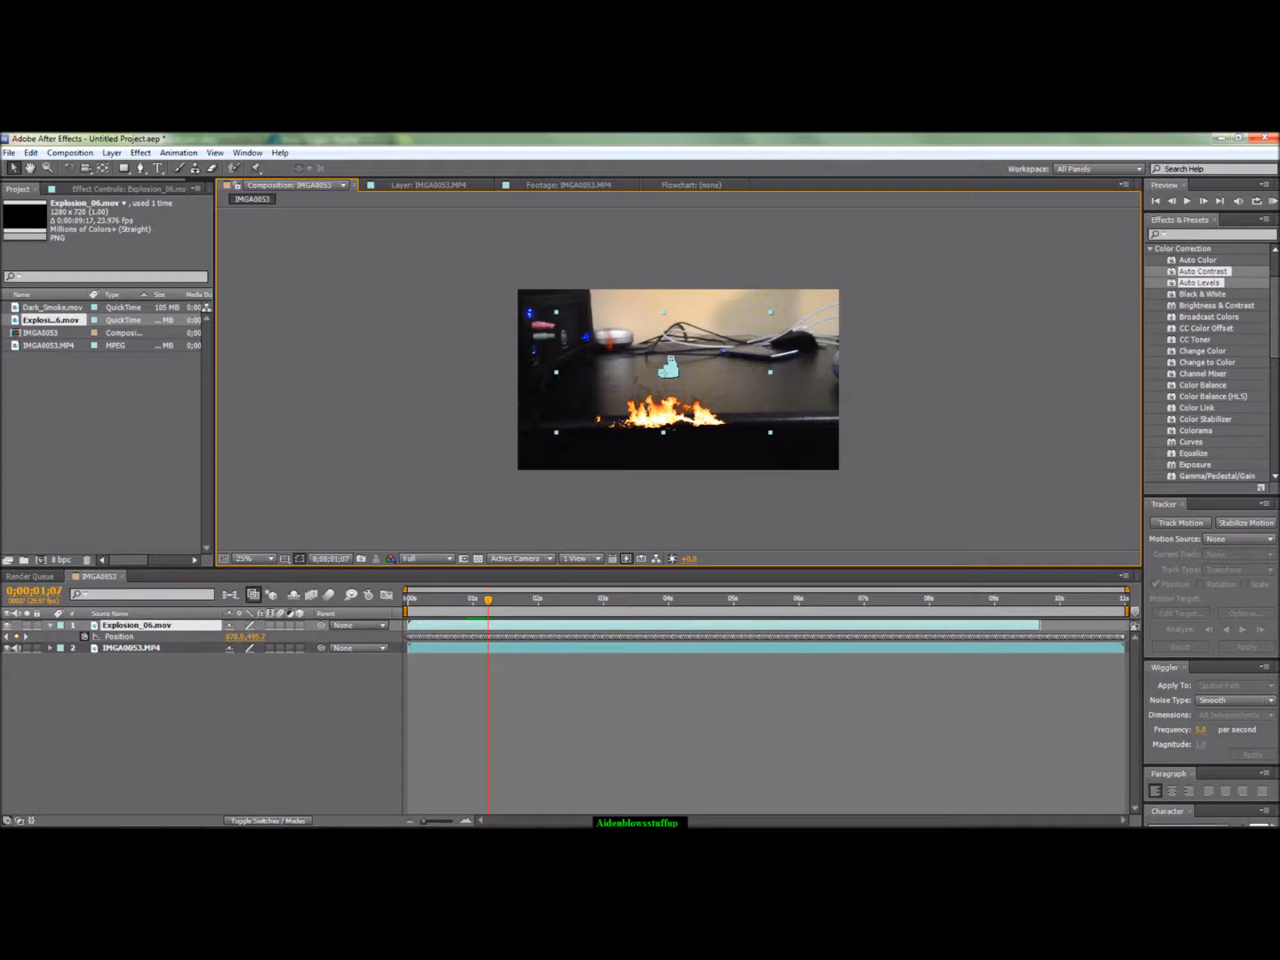
left_click(119, 636)
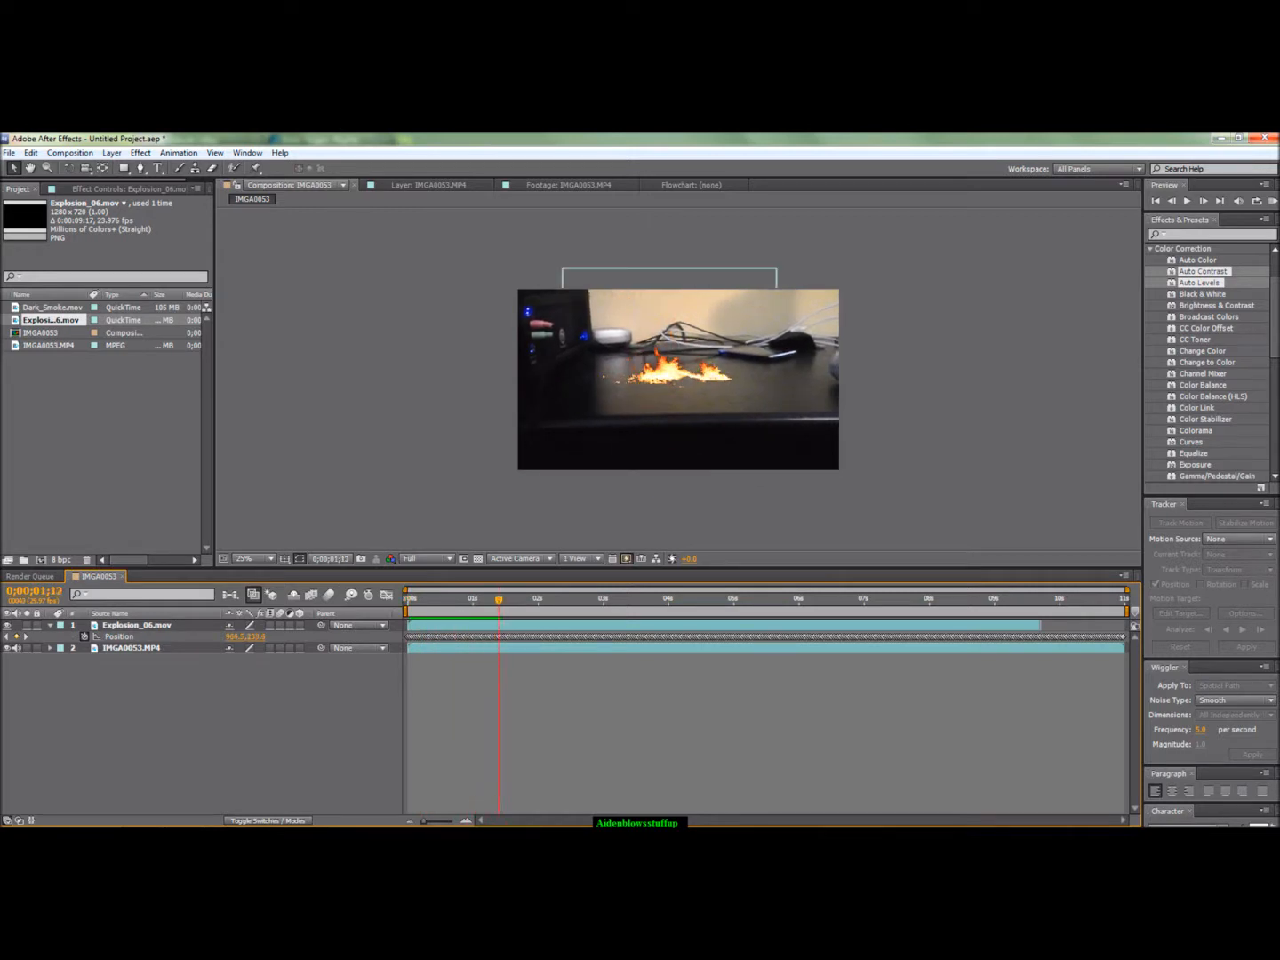
left_click(406, 597)
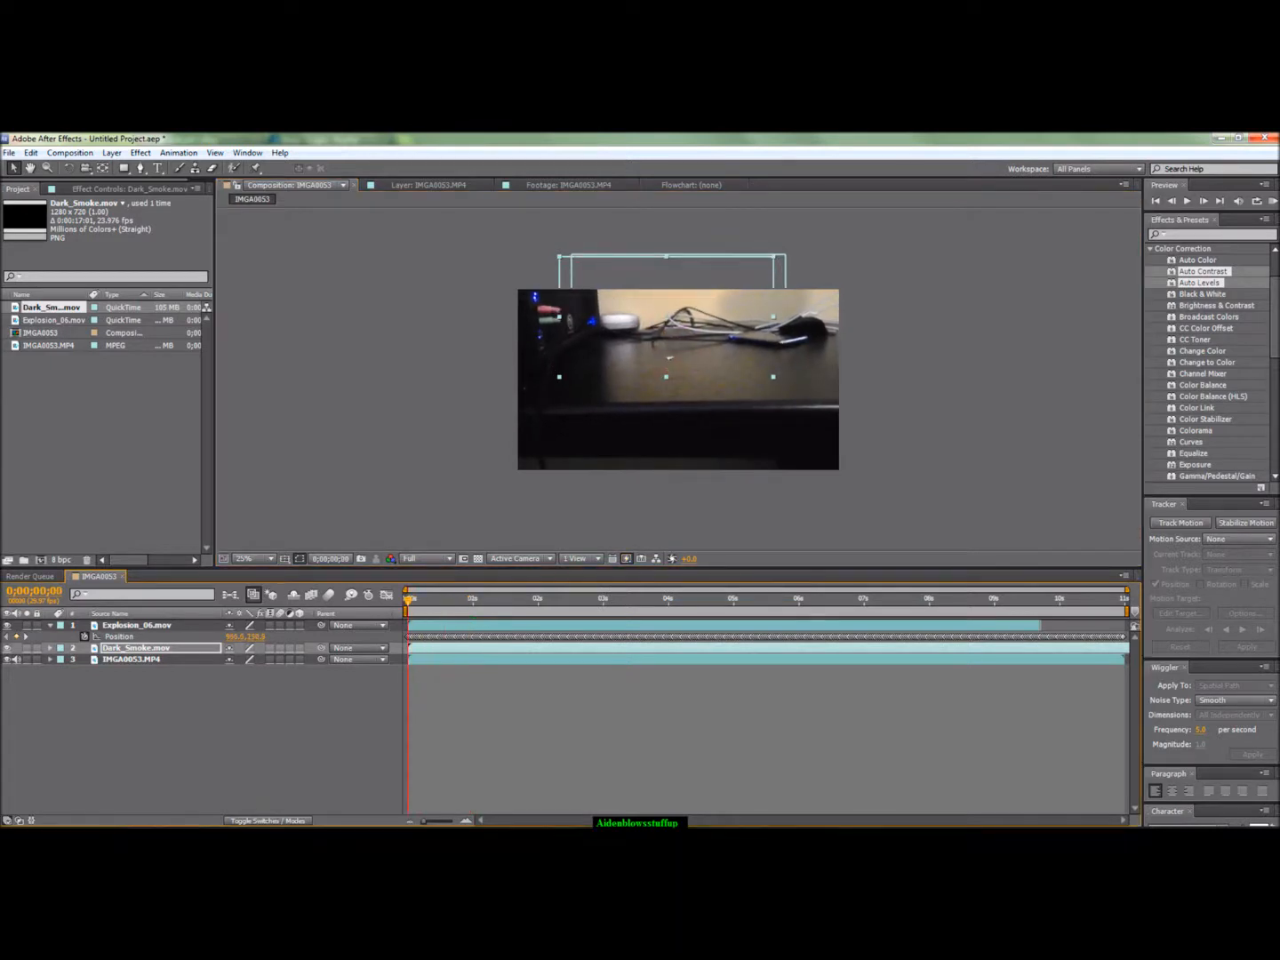
Paste the tracked Position keyframes onto Dark_Smoke.mov and duplicate the IMGA0053.MP4 layer.
left_click(136, 625)
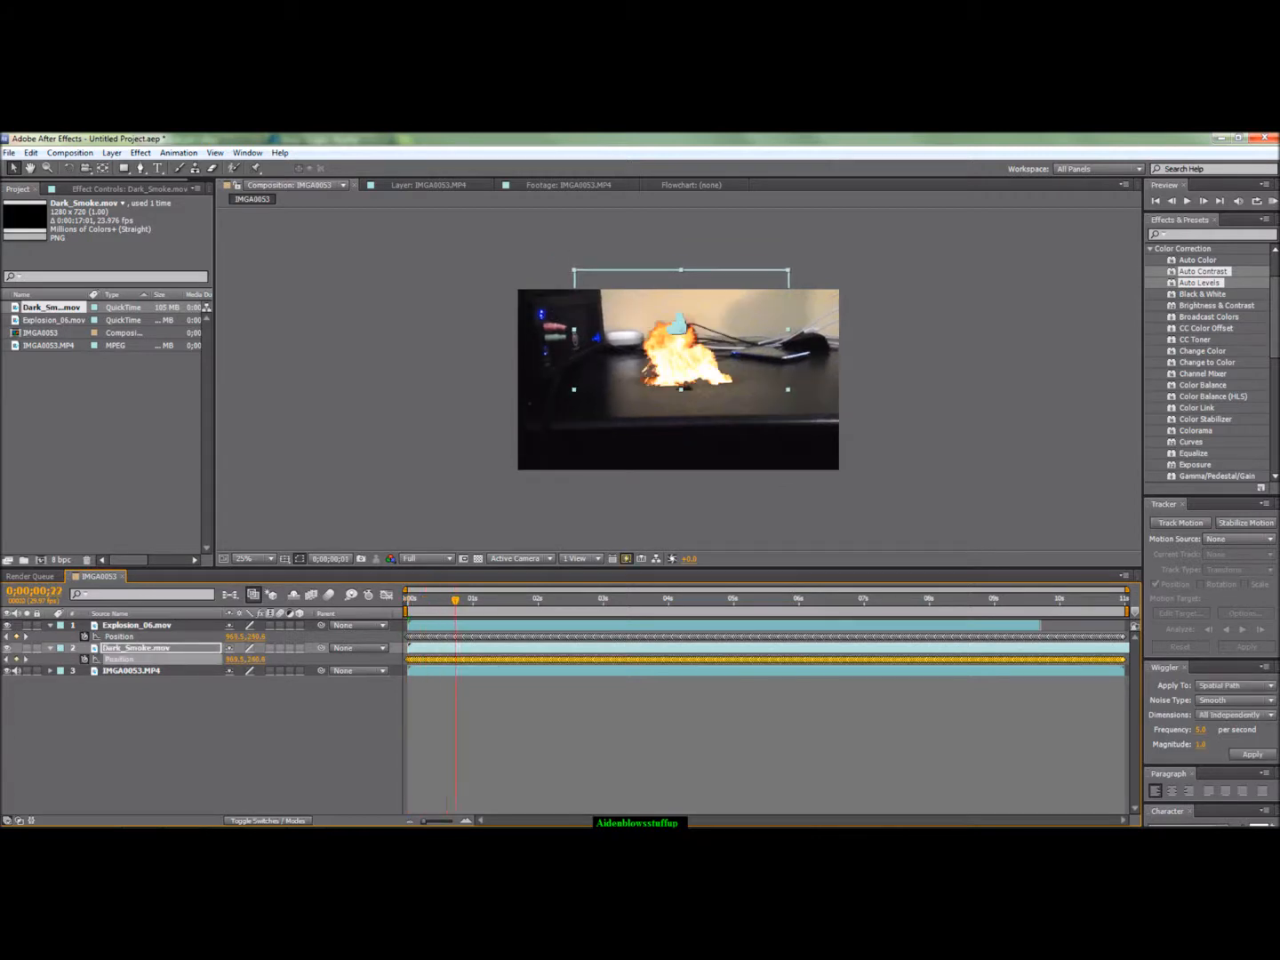
left_click(486, 598)
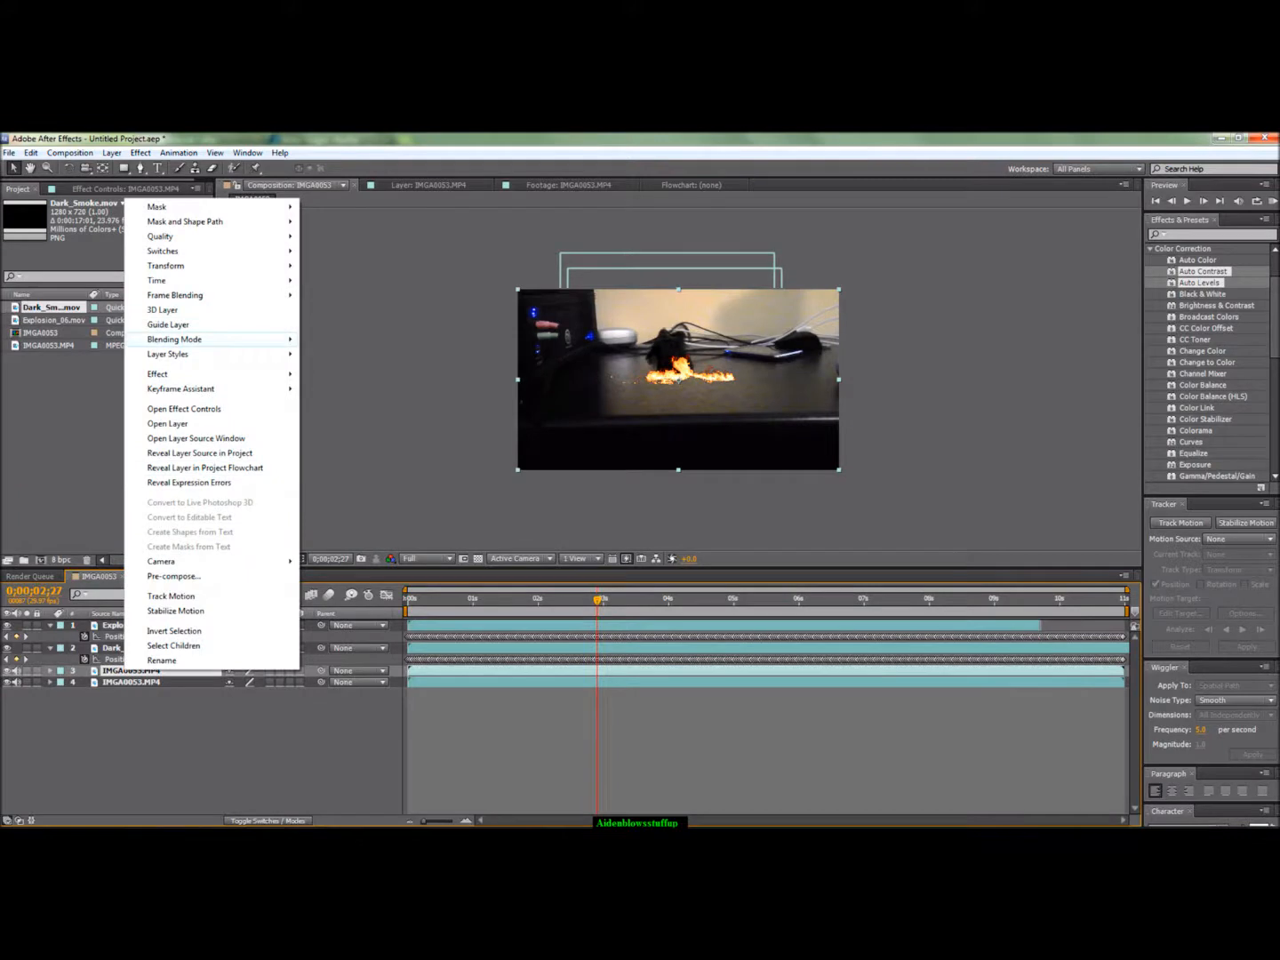
Give the duplicate desk layer a blending mode and a Pen mask with 189 px feather.
left_click(174, 339)
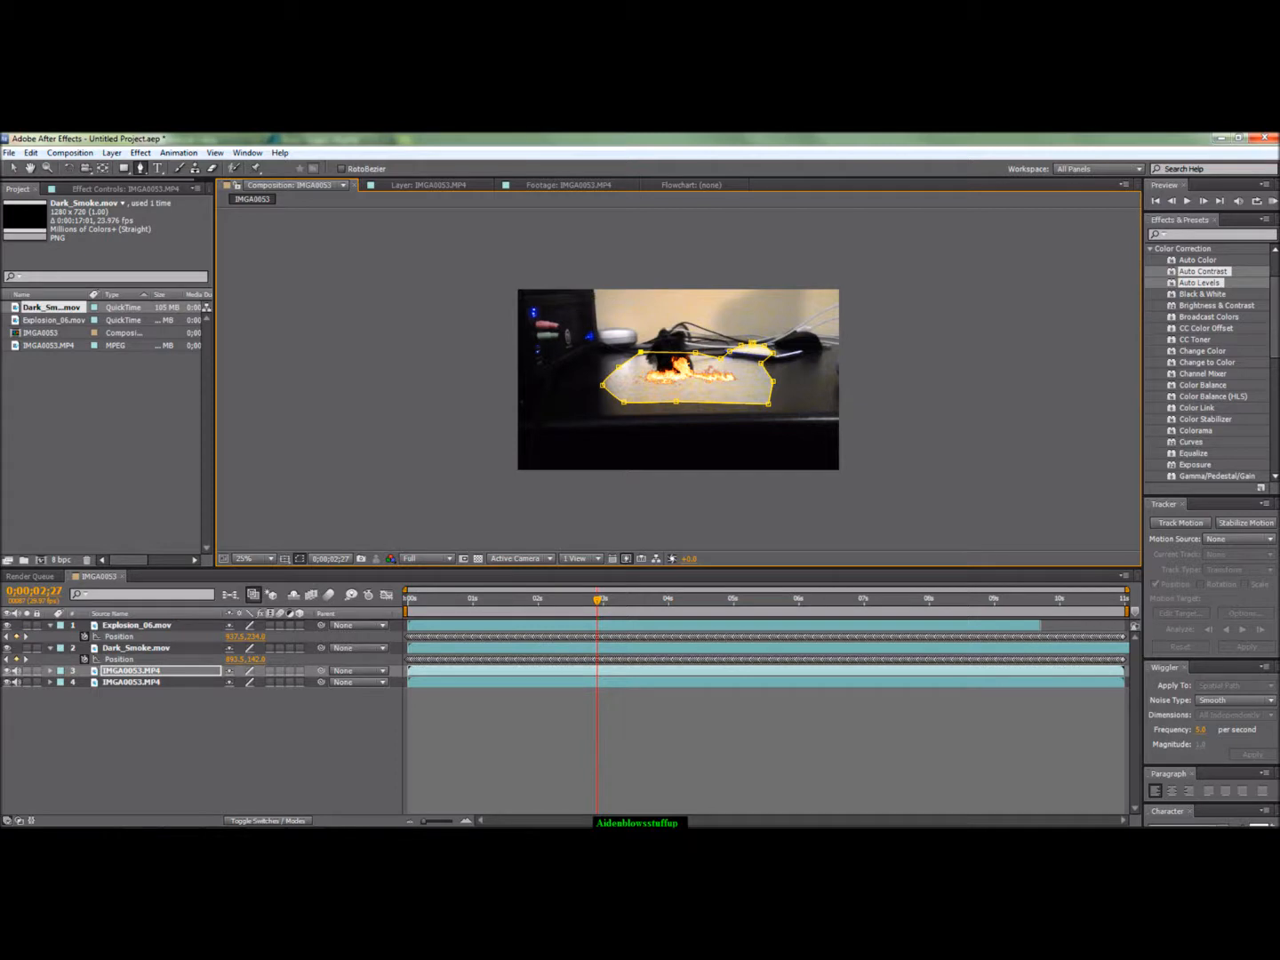
left_click(51, 670)
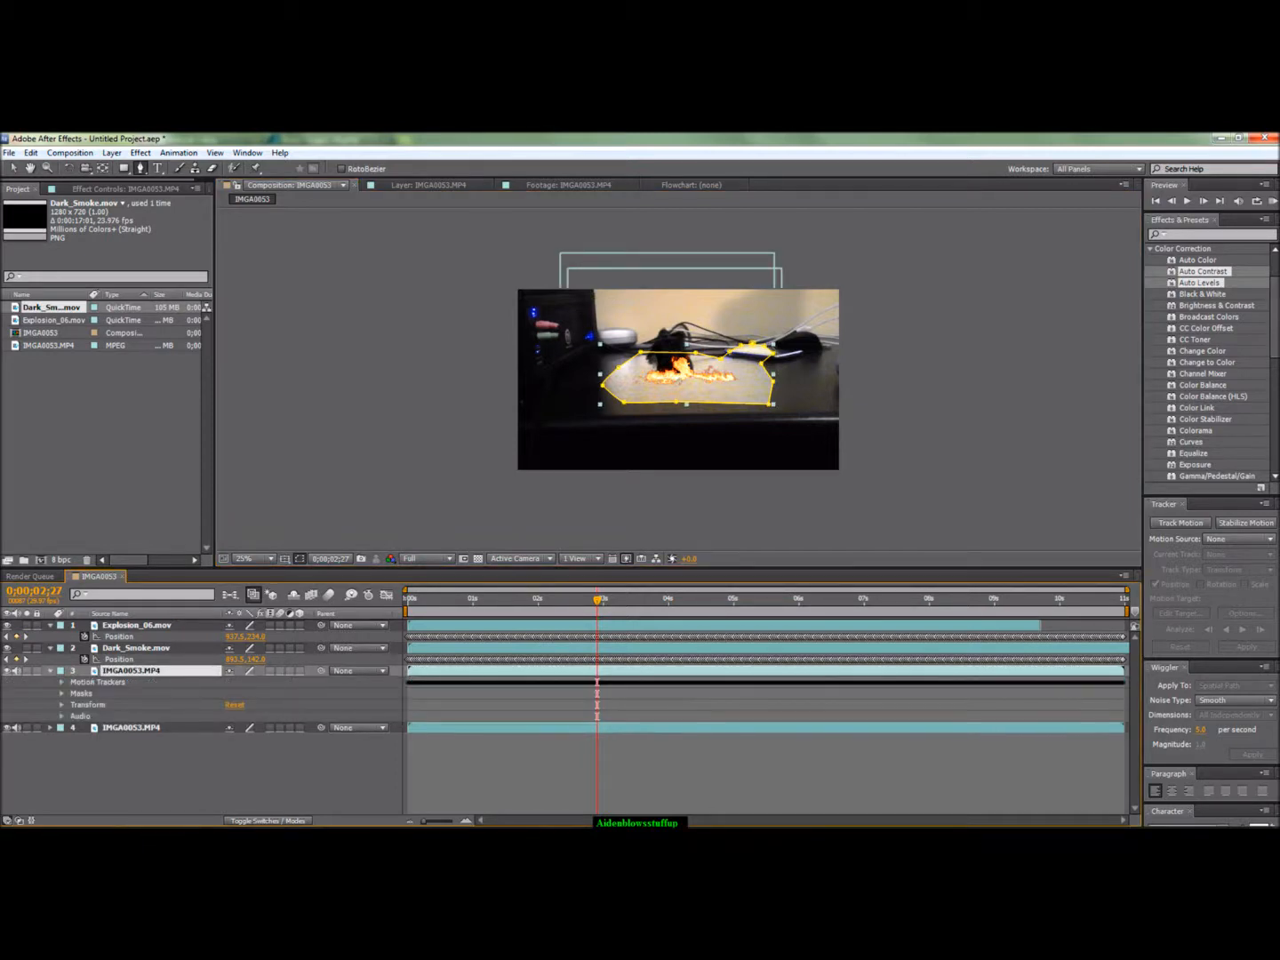
left_click(61, 693)
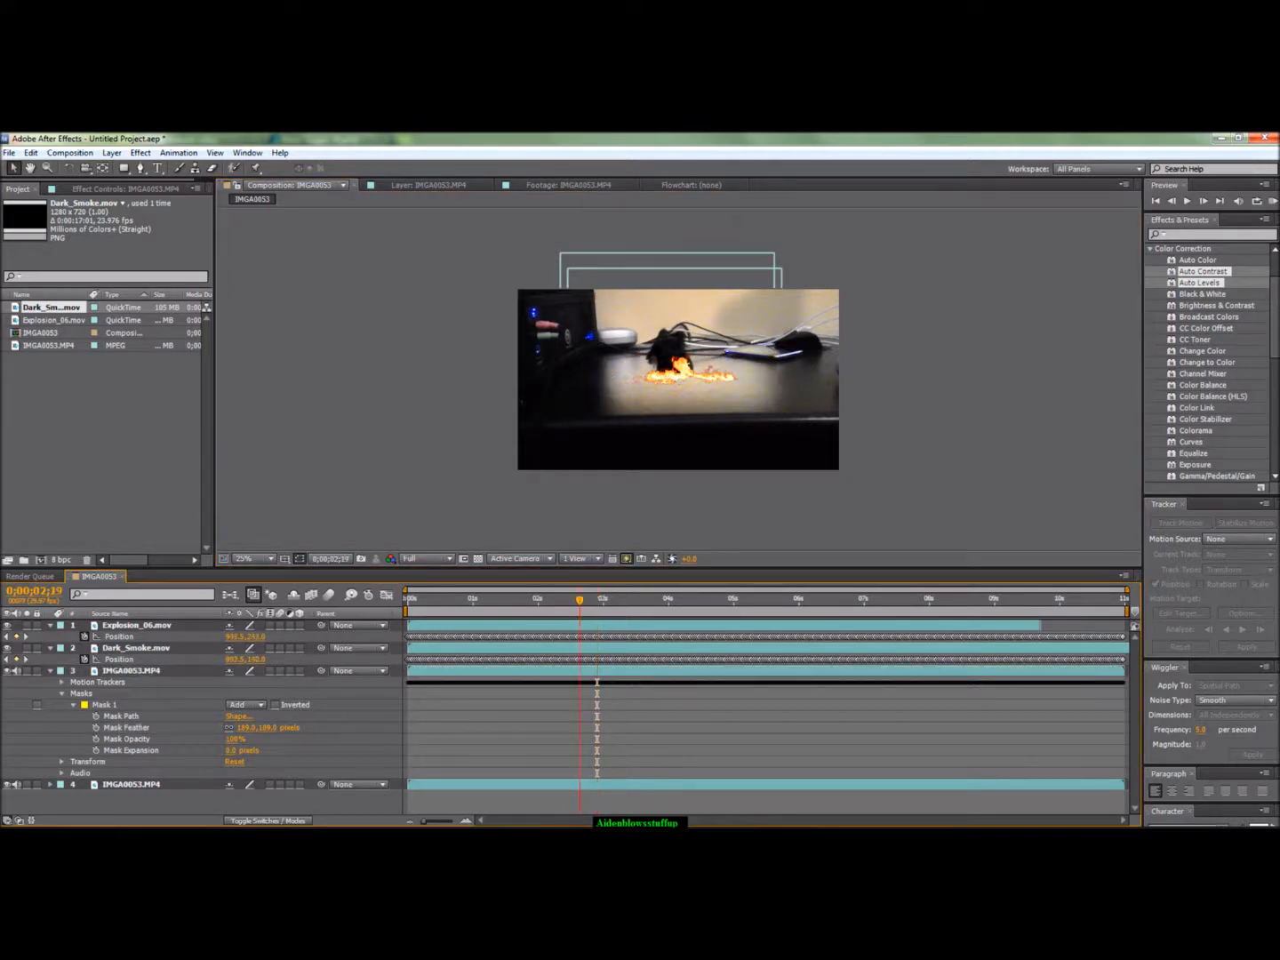
Preview the composition from the start and at later frames, then open File > Import.
left_click(409, 597)
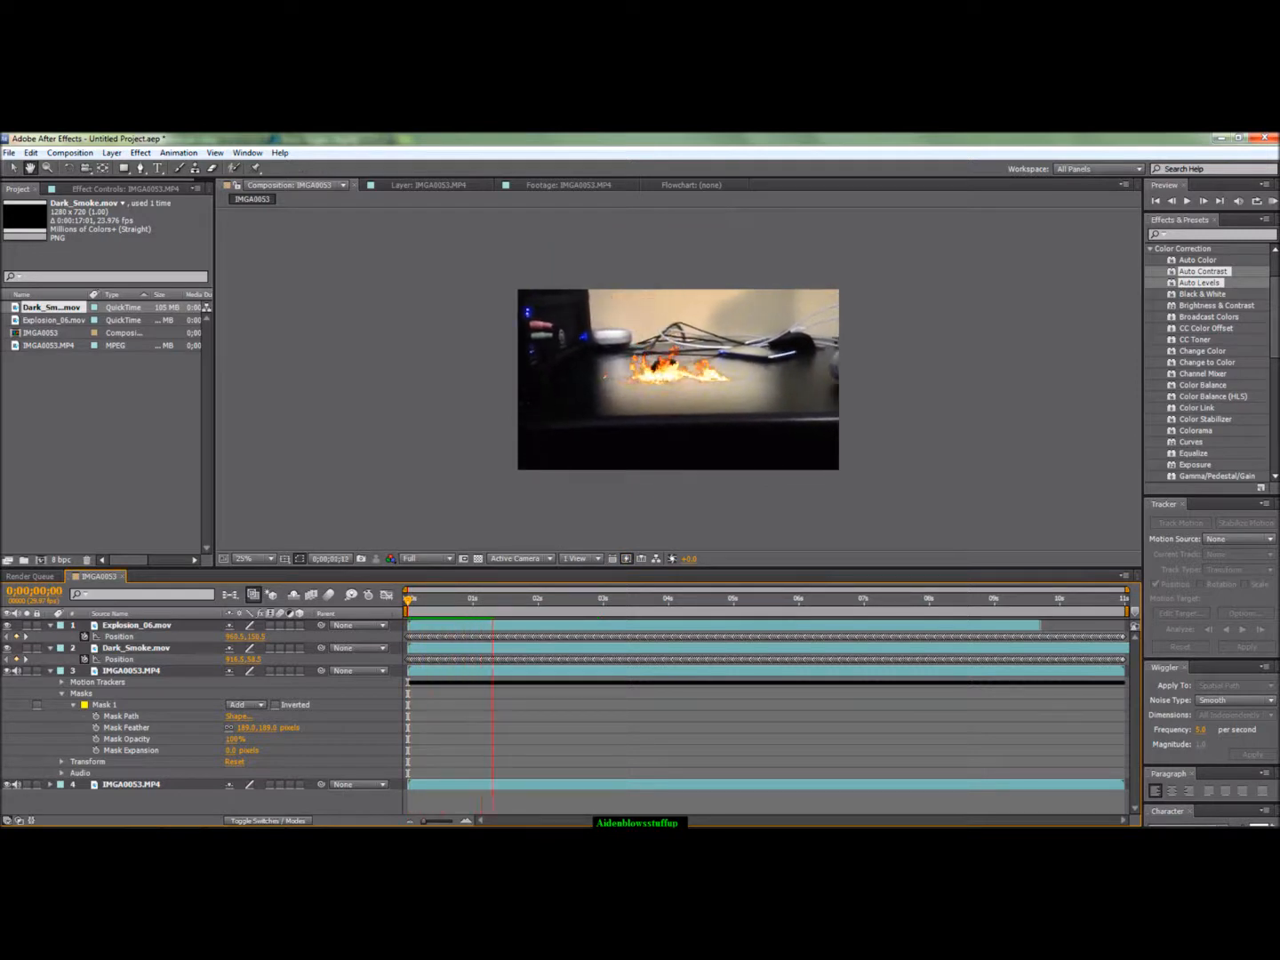
left_click(567, 598)
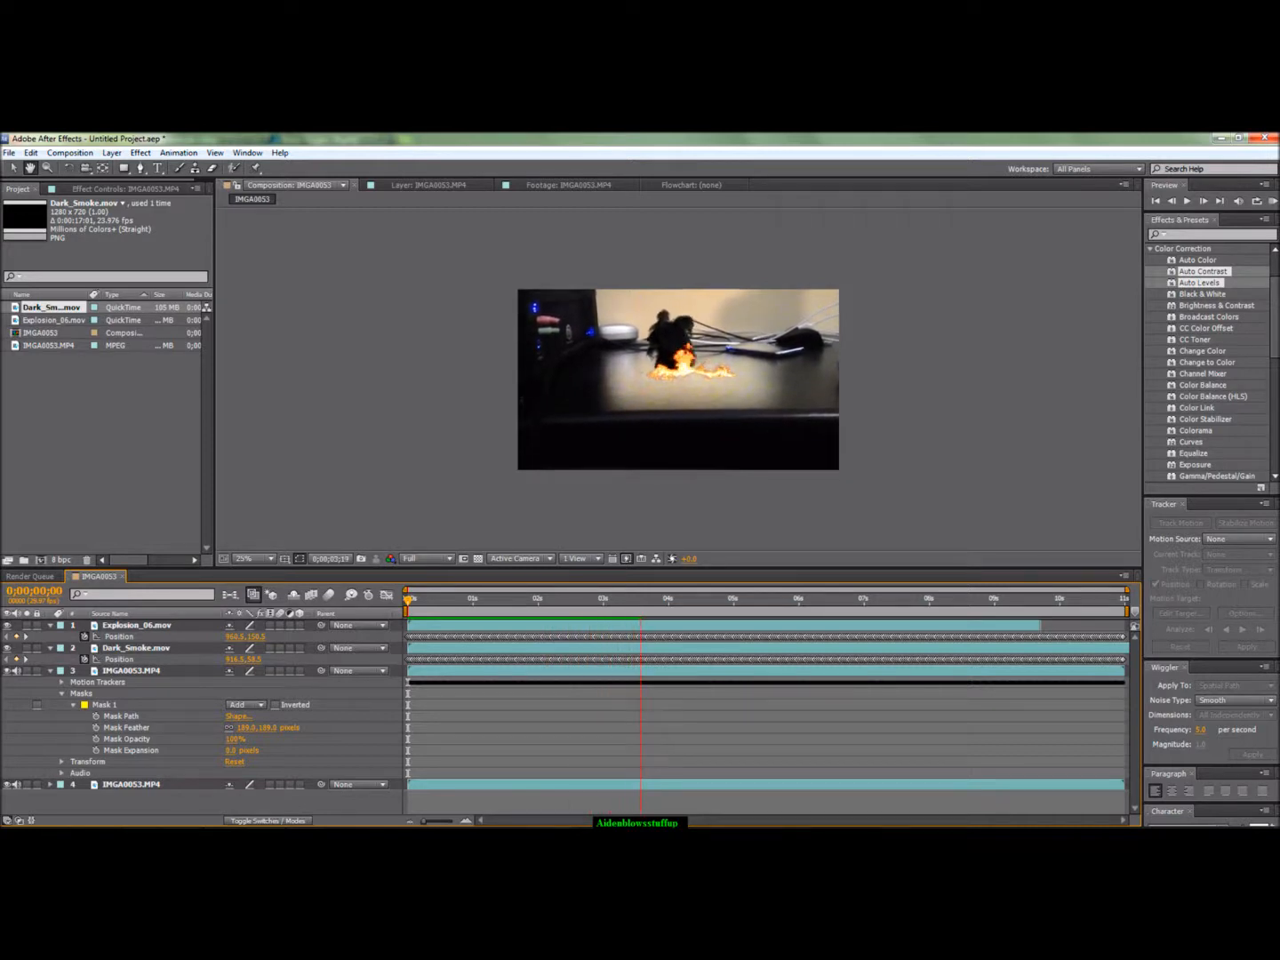
left_click(673, 598)
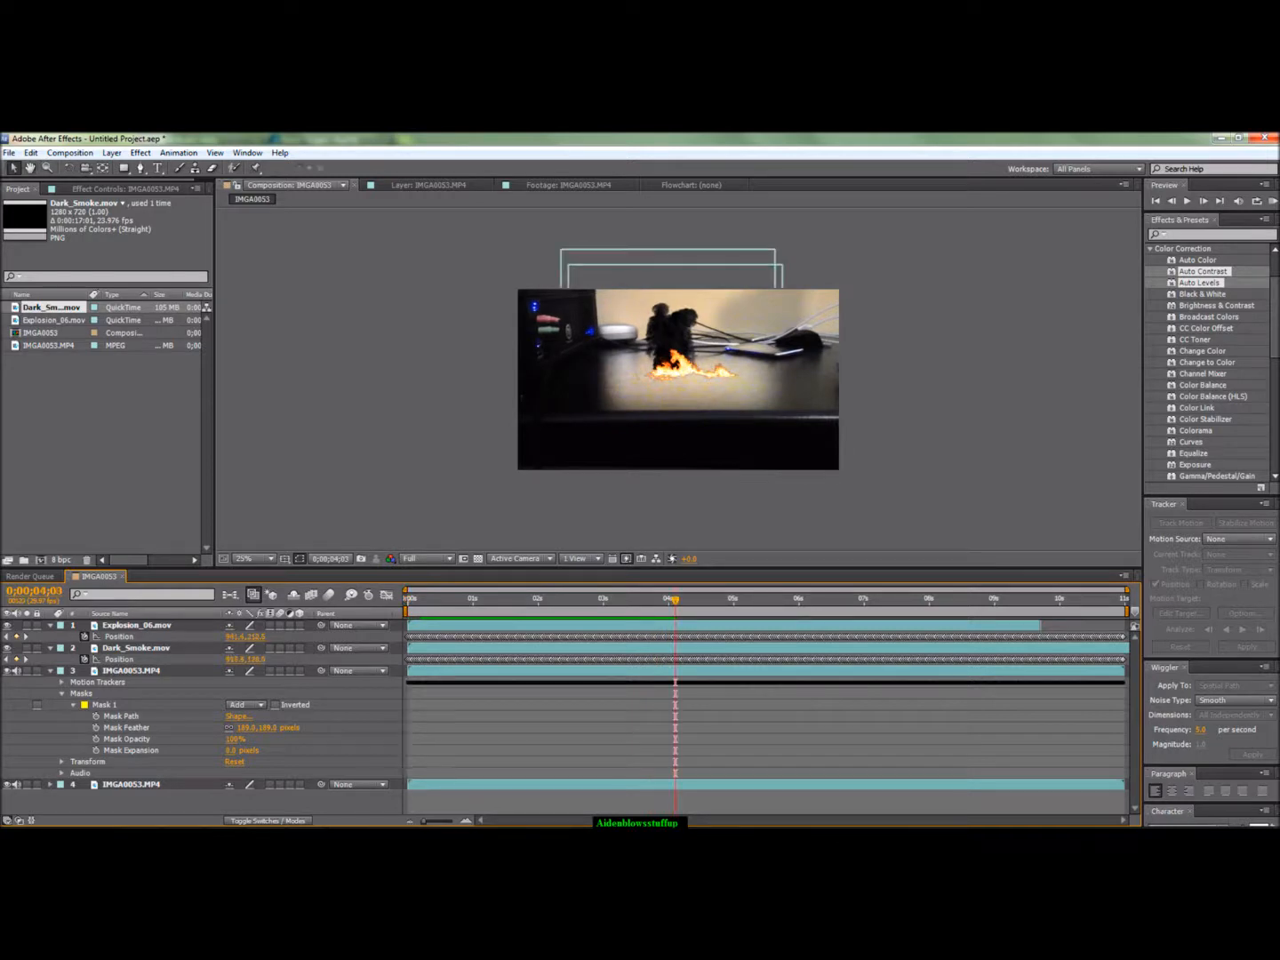
left_click(618, 598)
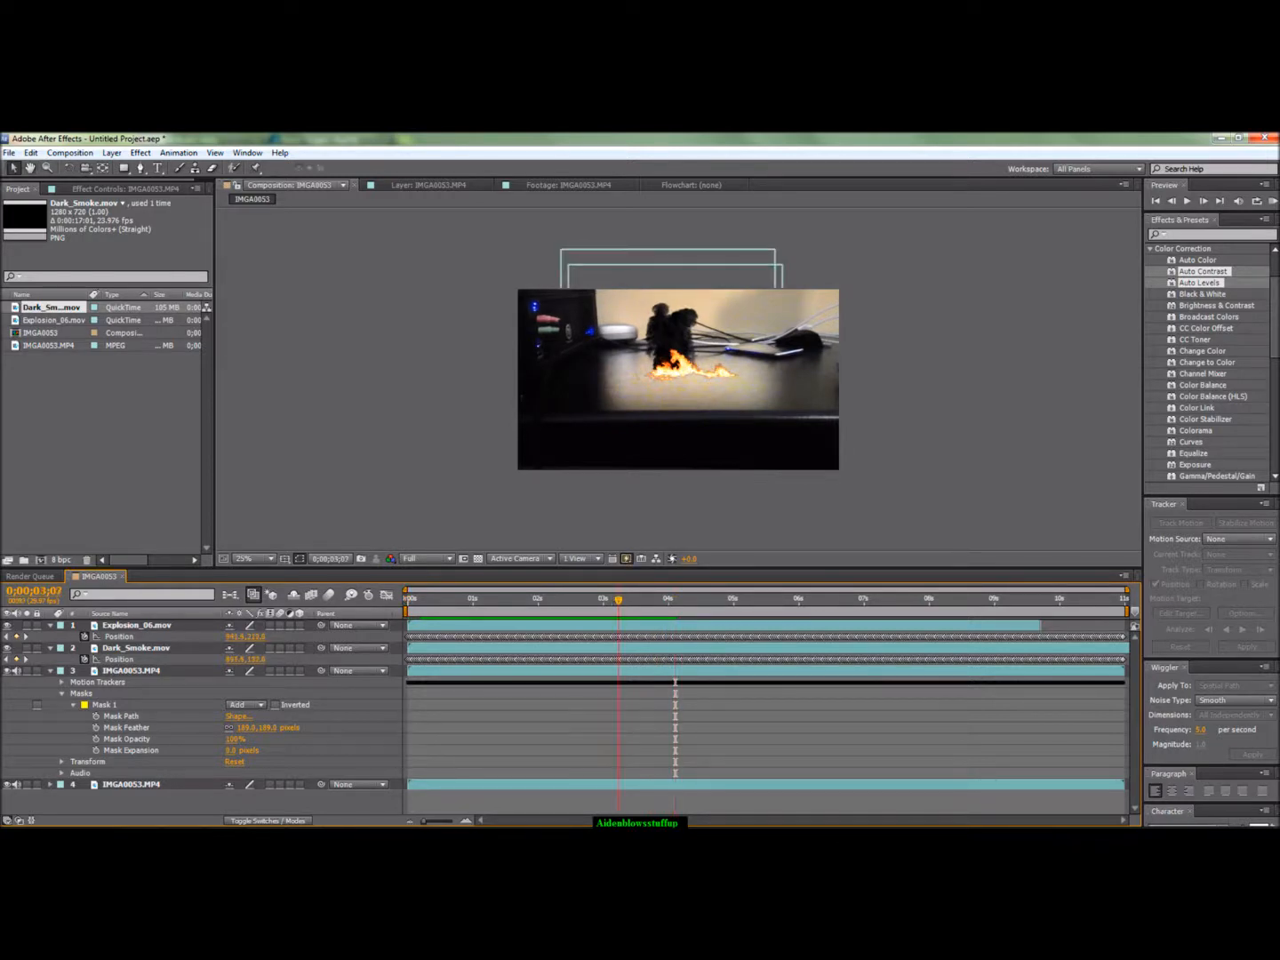
left_click(407, 598)
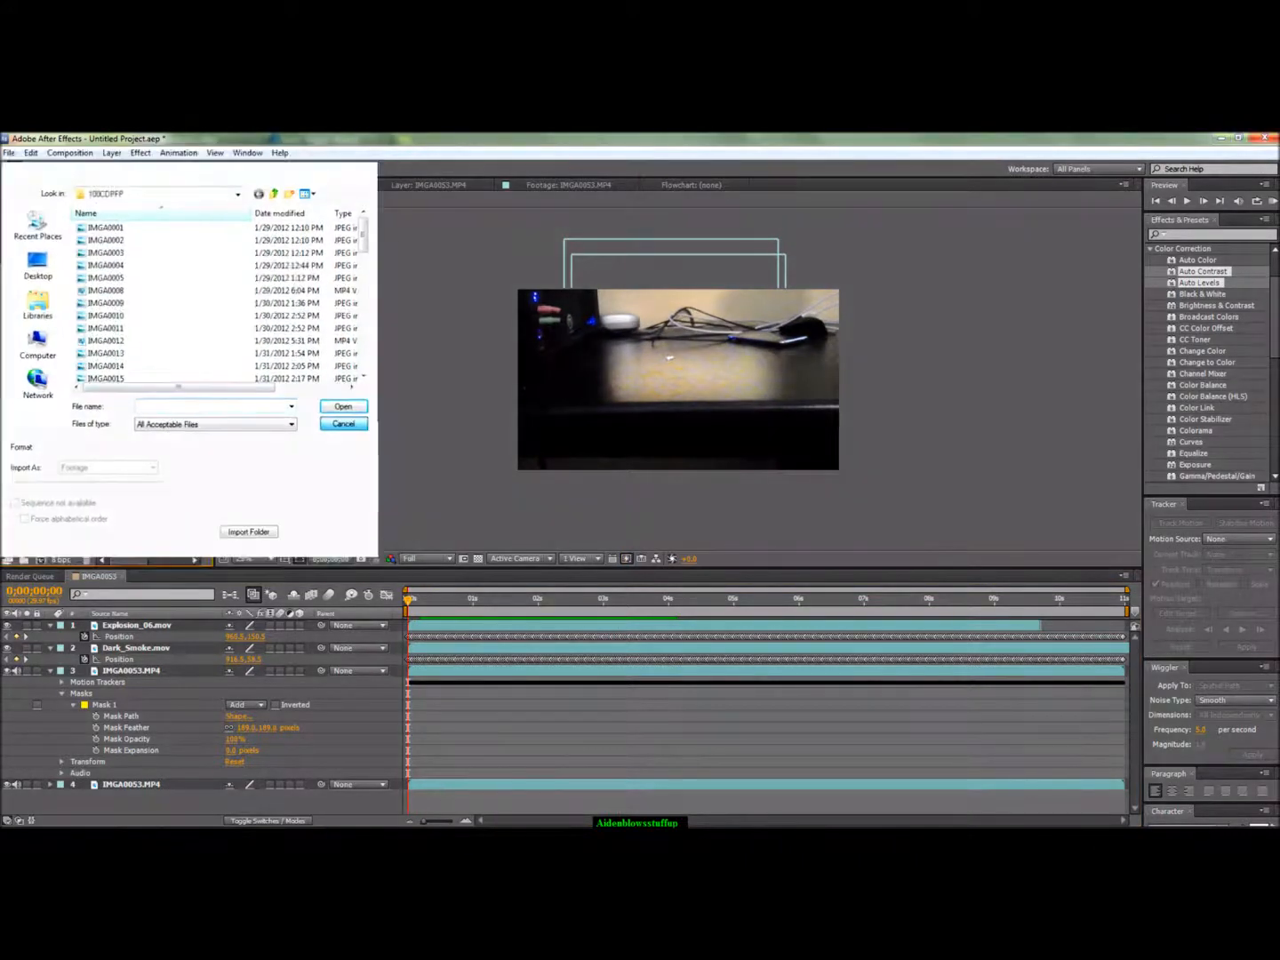
Import Explosion_Debris.wav from recent footage as the top layer and preview a later frame.
left_click(9, 152)
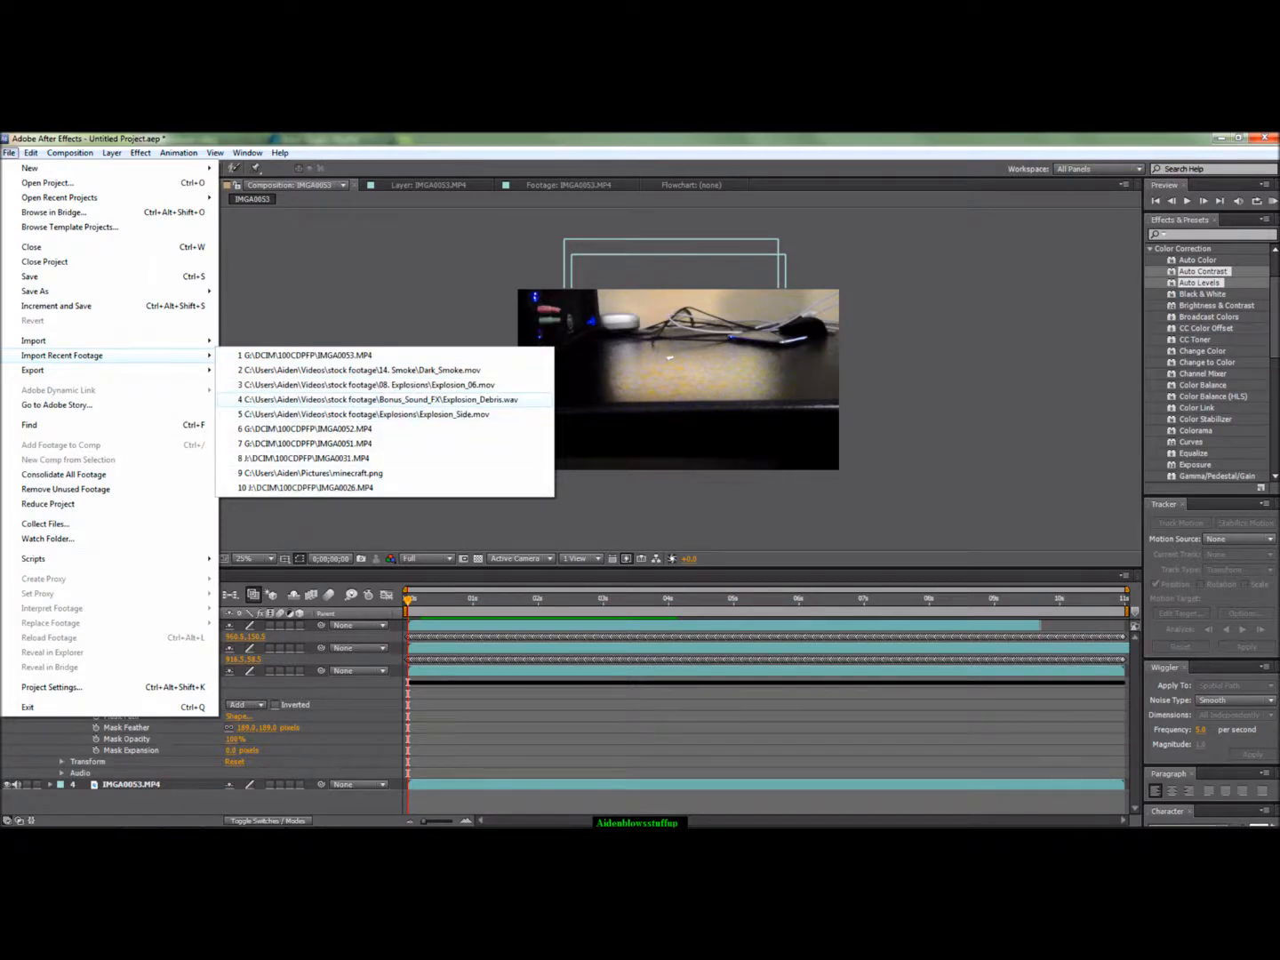
left_click(376, 398)
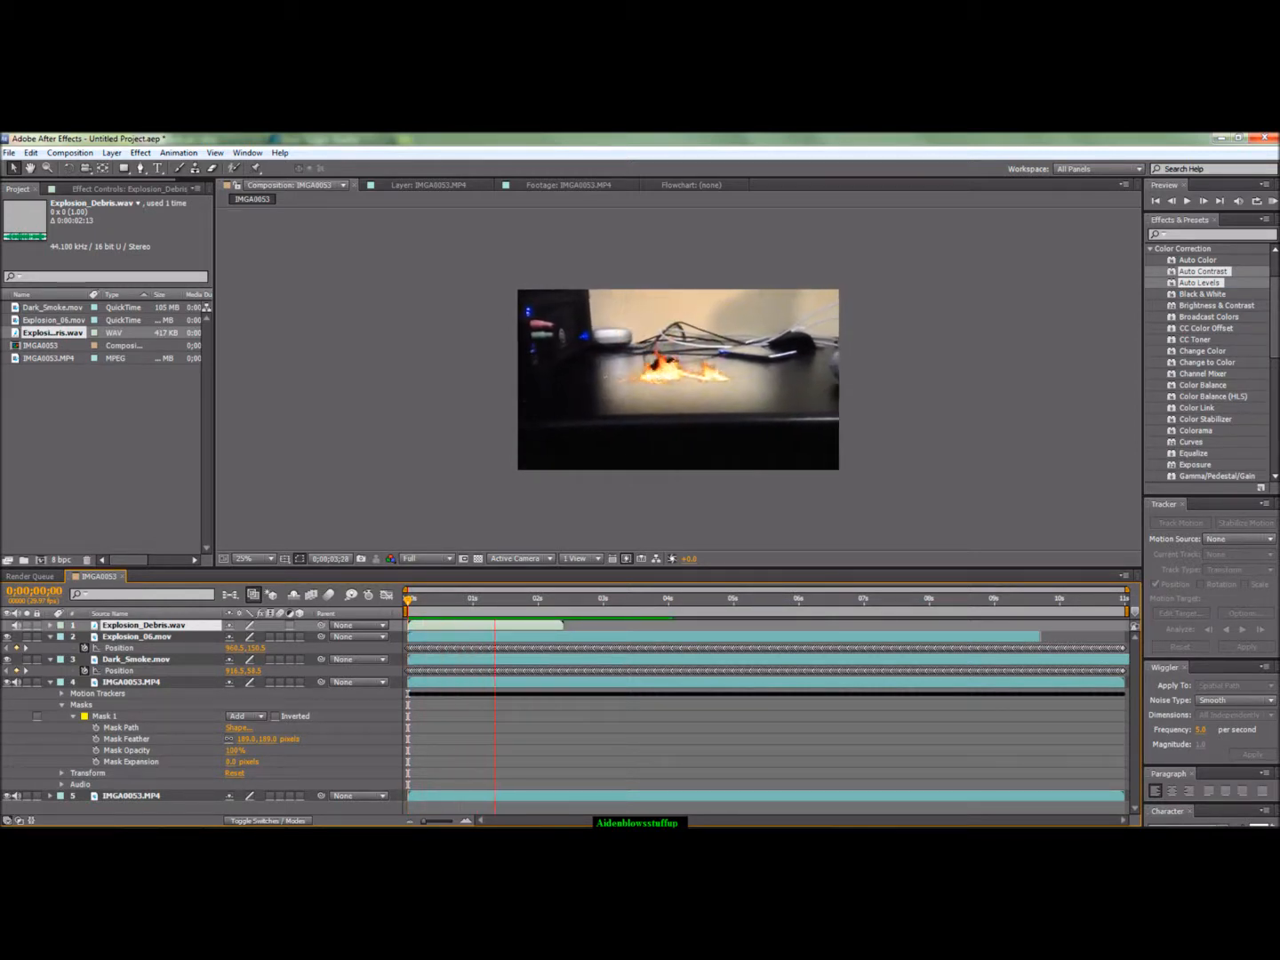
left_click(588, 597)
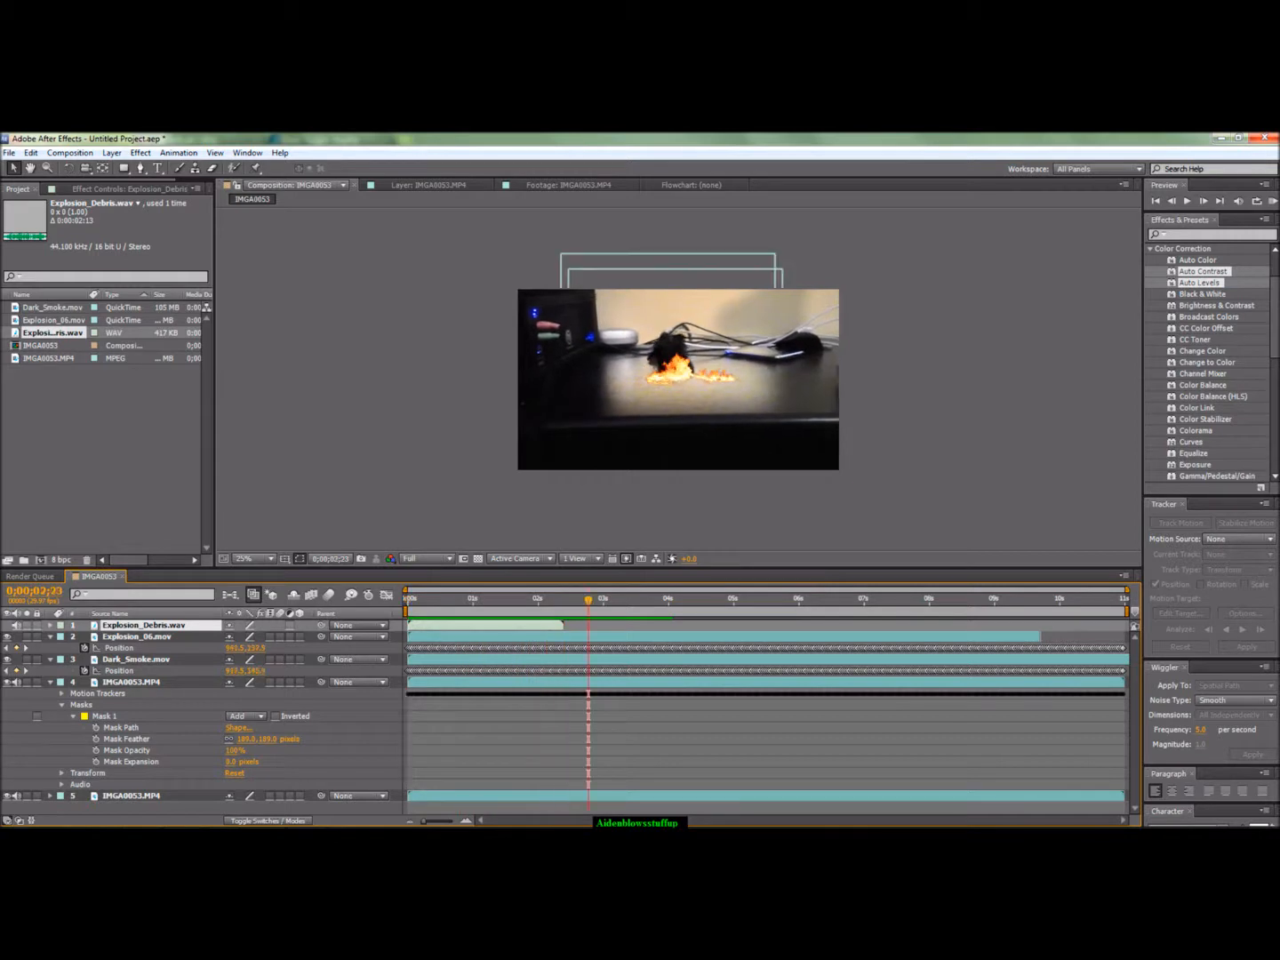